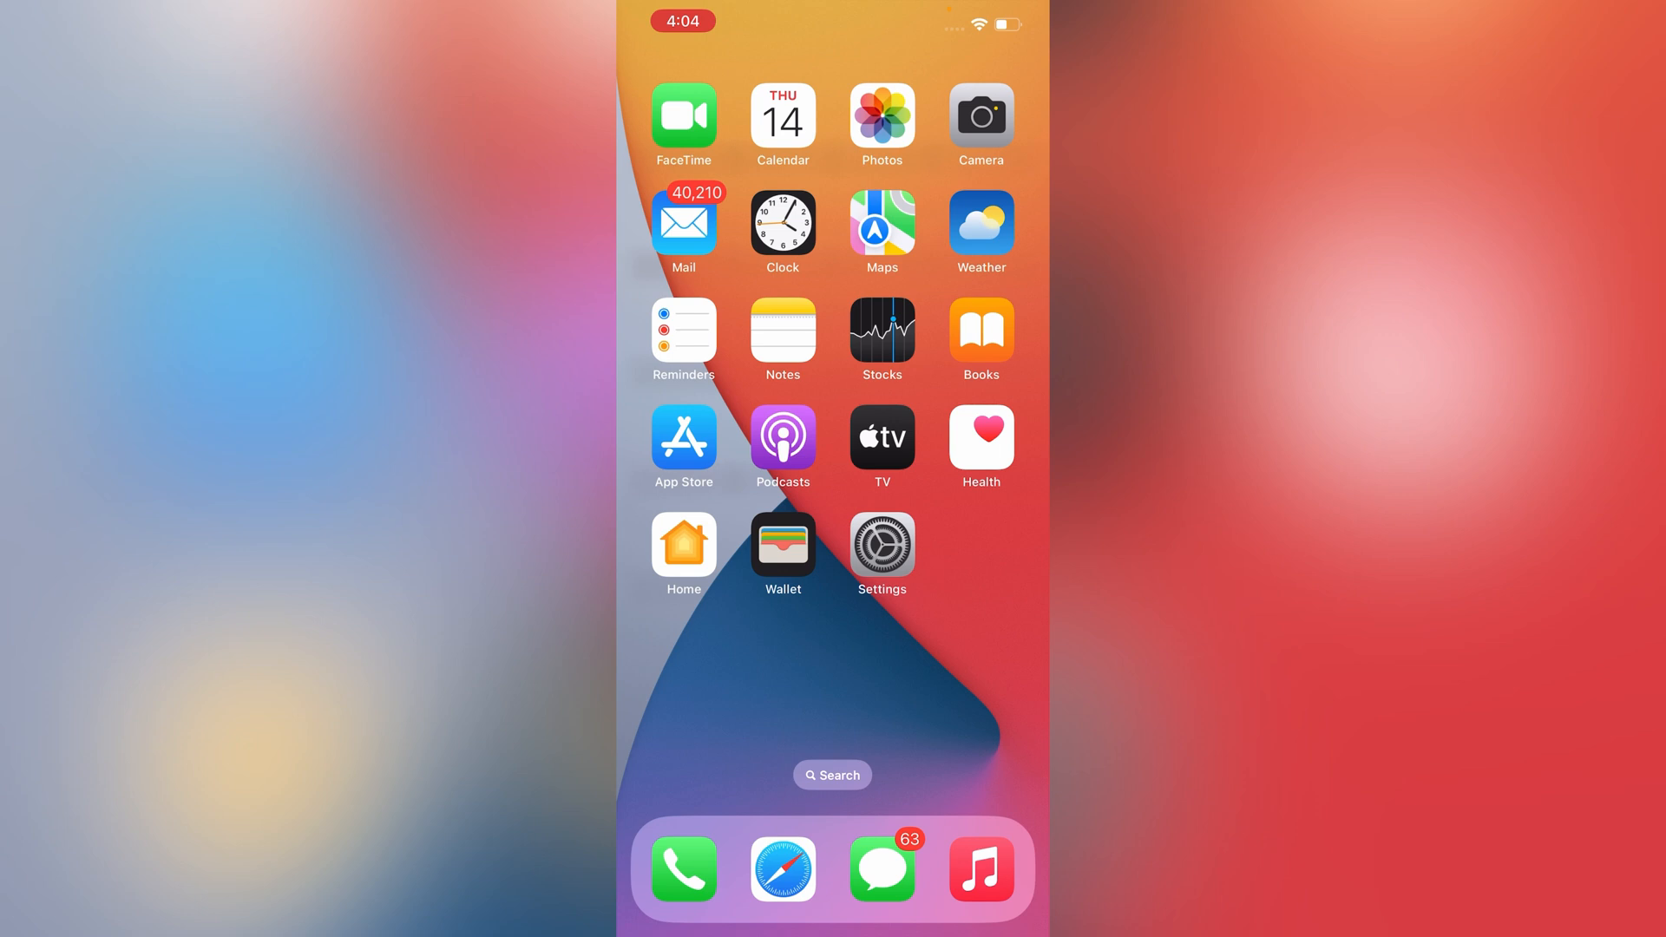
# Step: Check General > Software Update and confirm iOS 17.4 is up to date
pyautogui.click(880, 544)
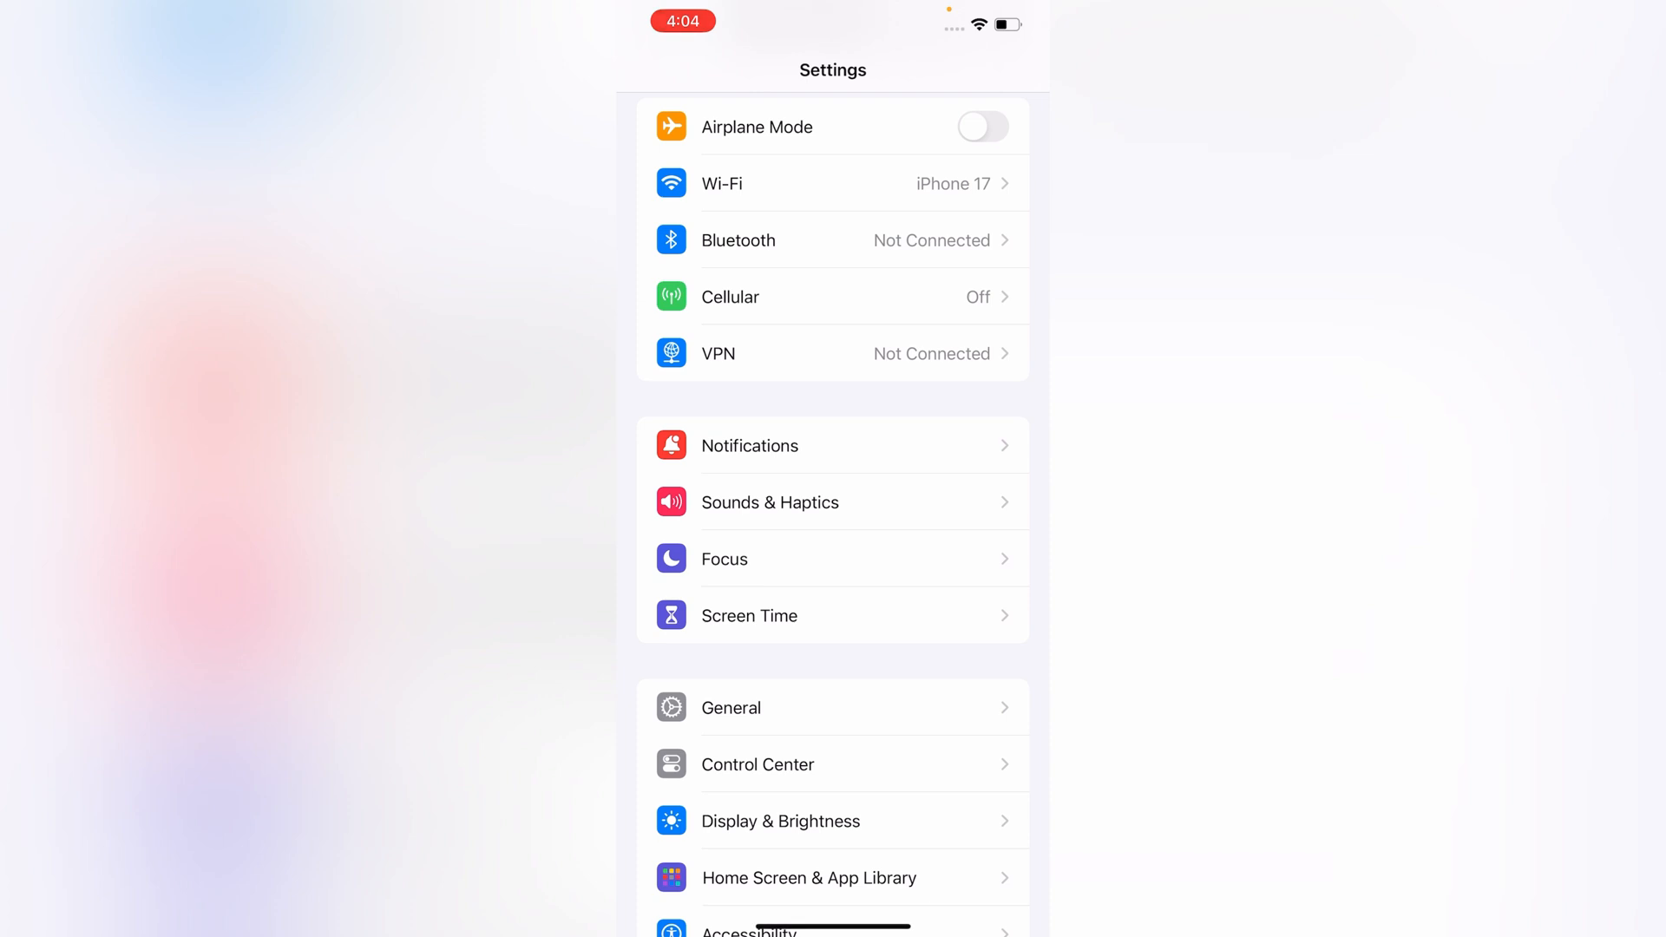
pyautogui.click(729, 708)
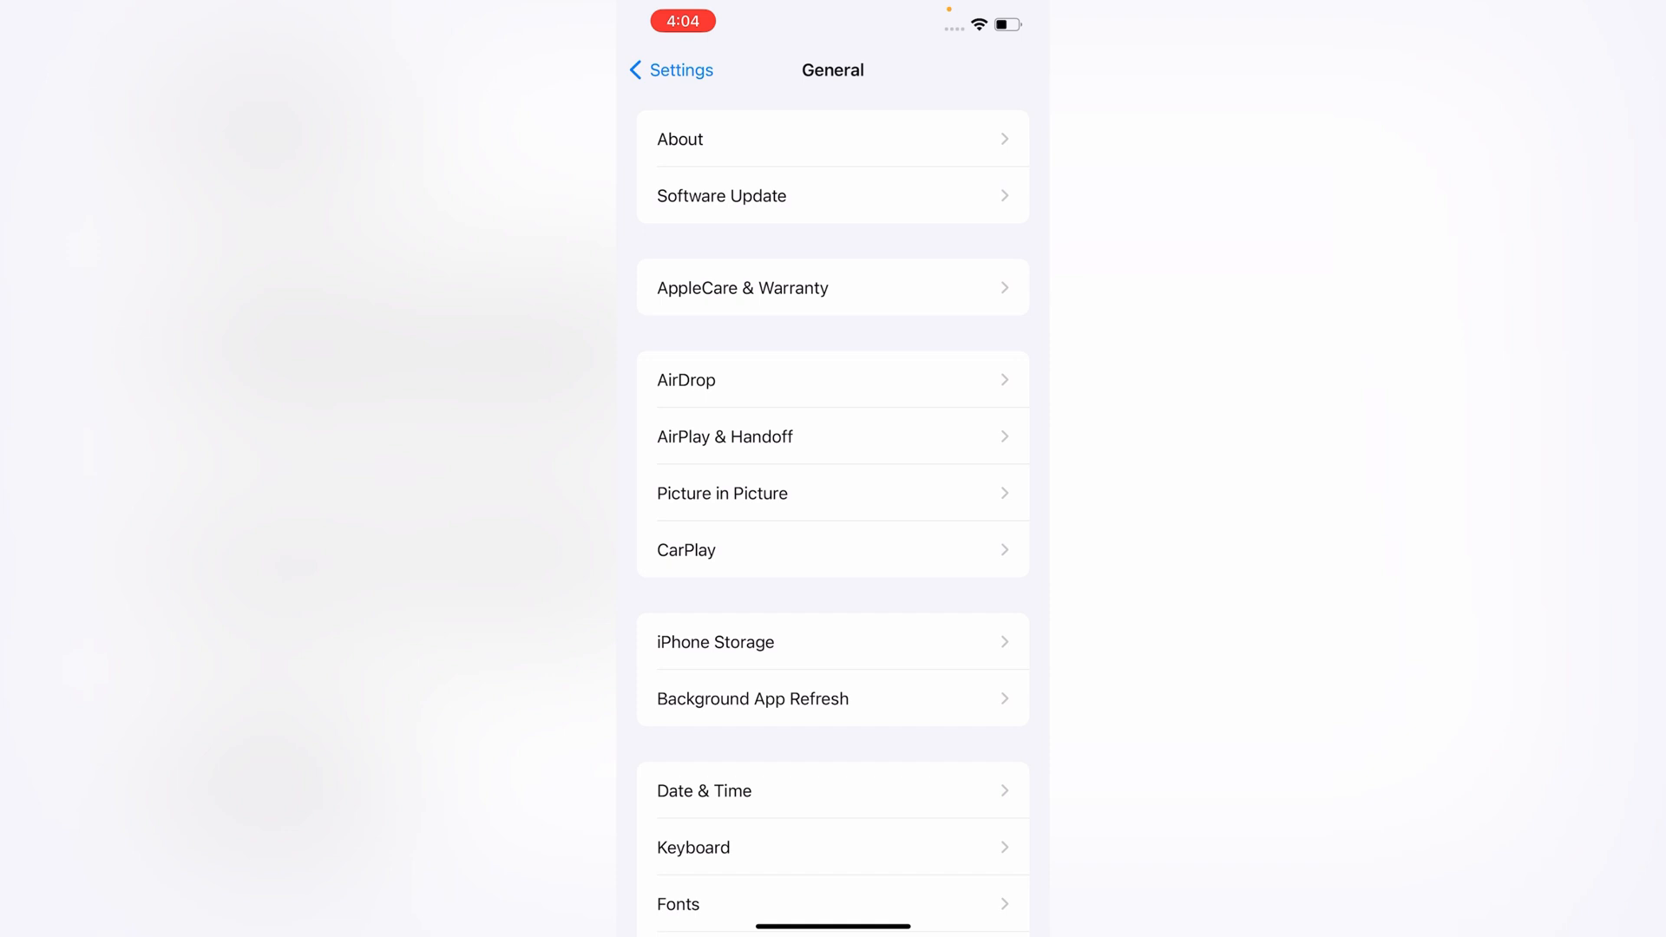
pyautogui.click(832, 196)
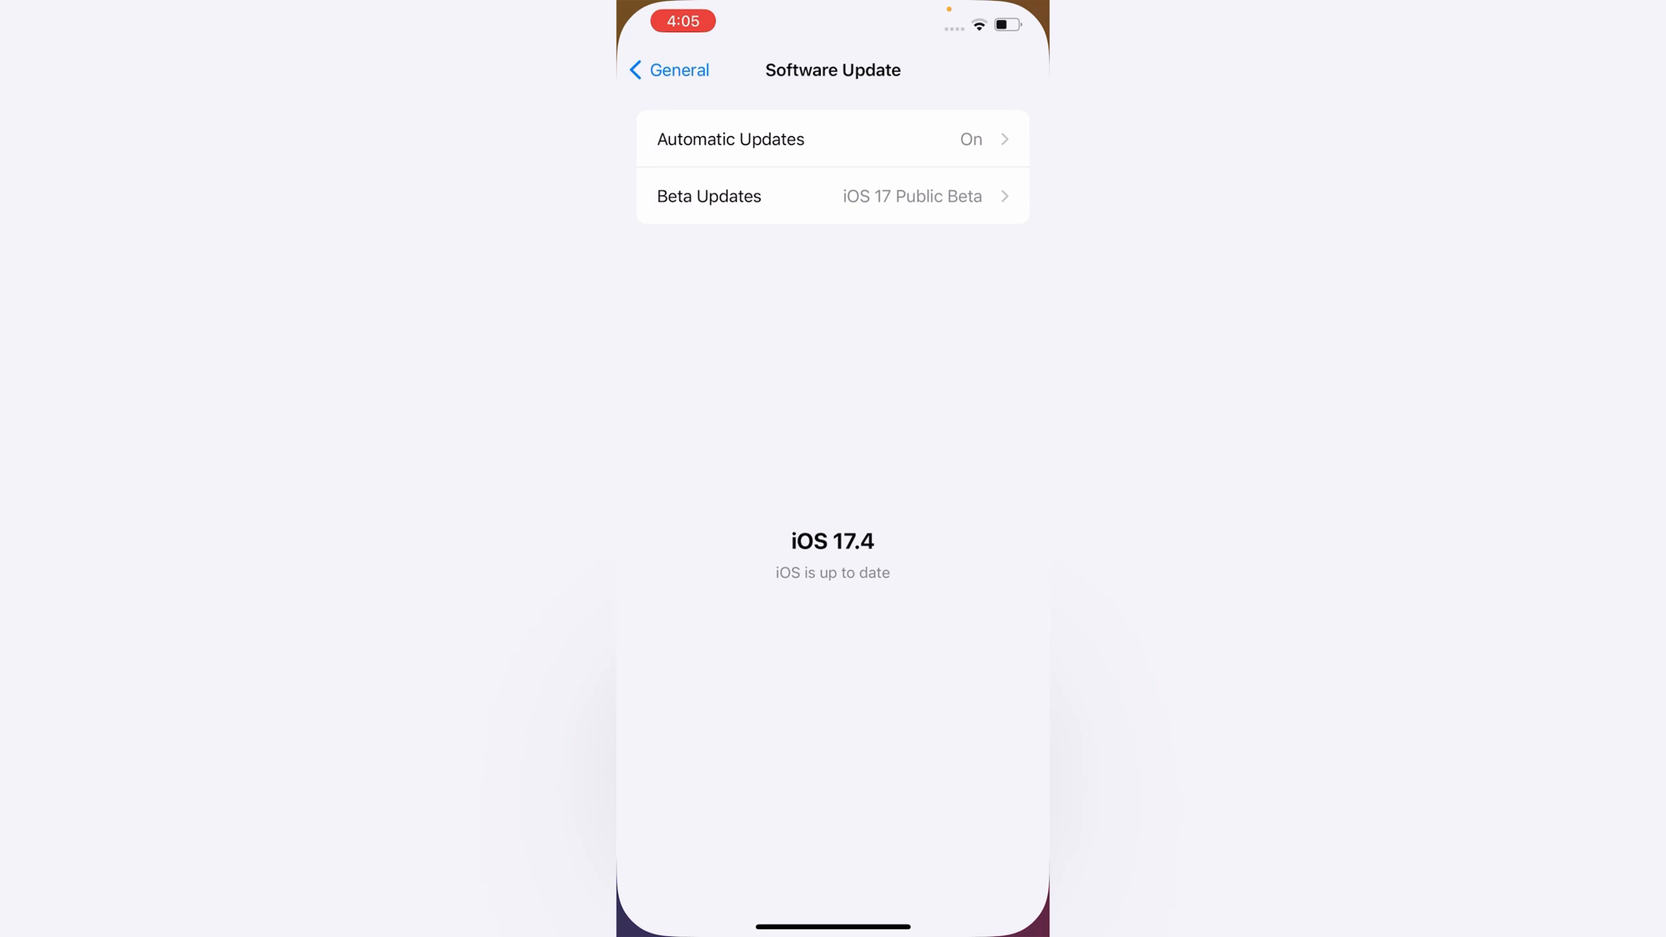
# Step: Add an iCloud account from Mail's Add Account list to reach the Apple ID sign-in sheet
pyautogui.click(667, 70)
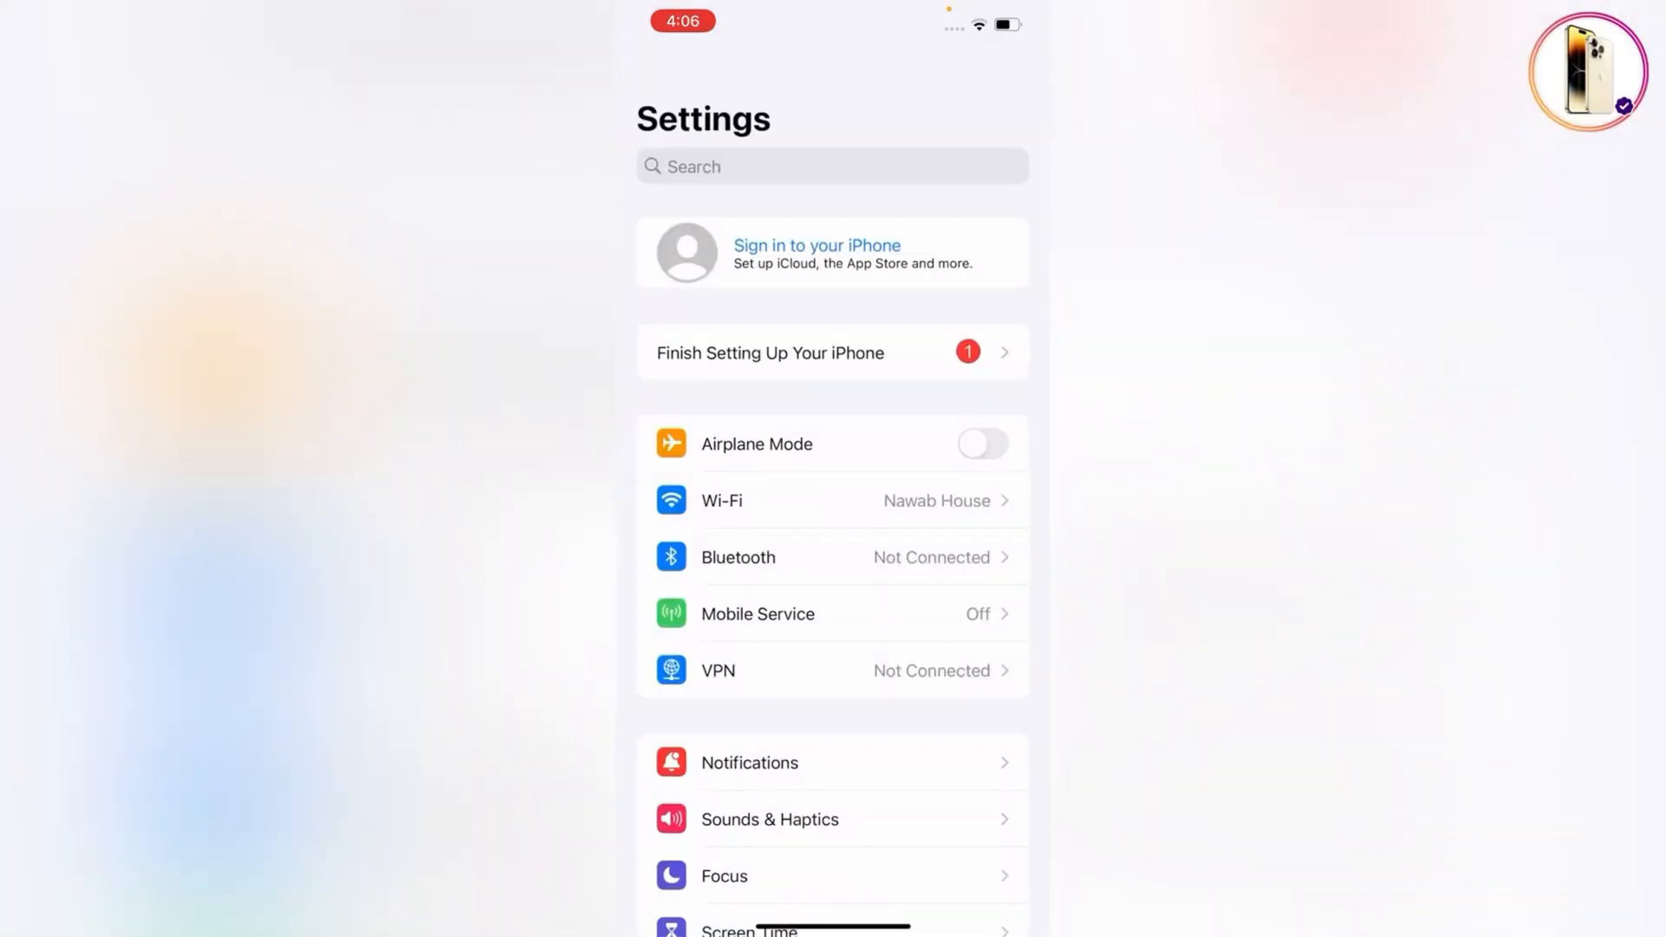
pyautogui.scroll(-3)
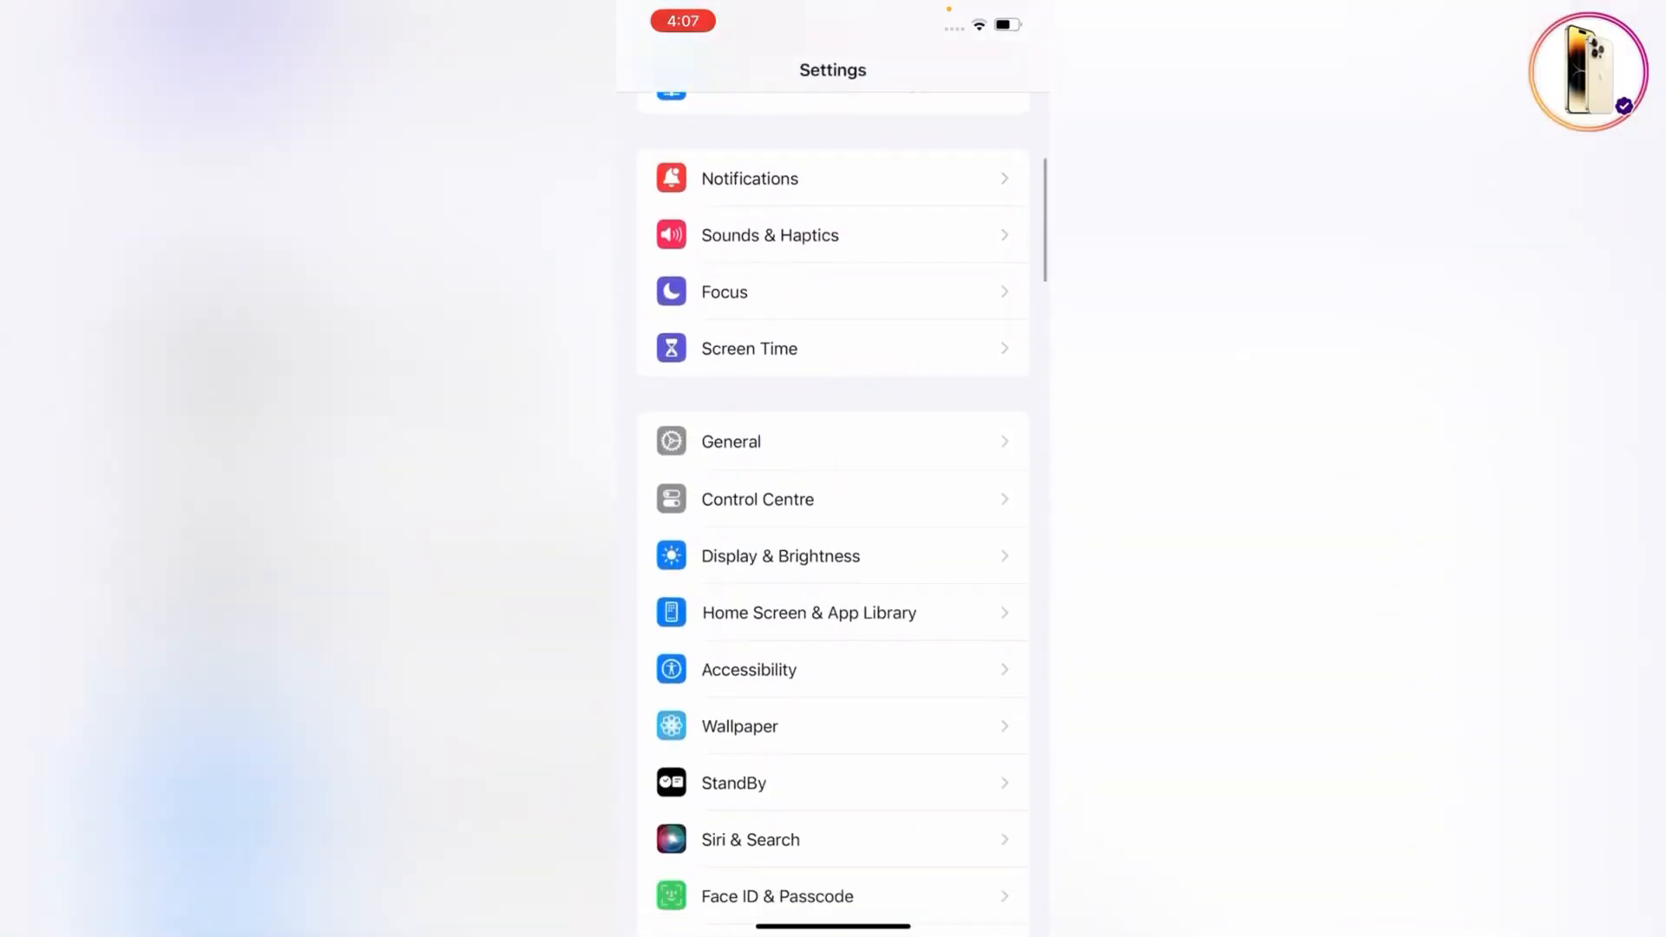
pyautogui.scroll(-3)
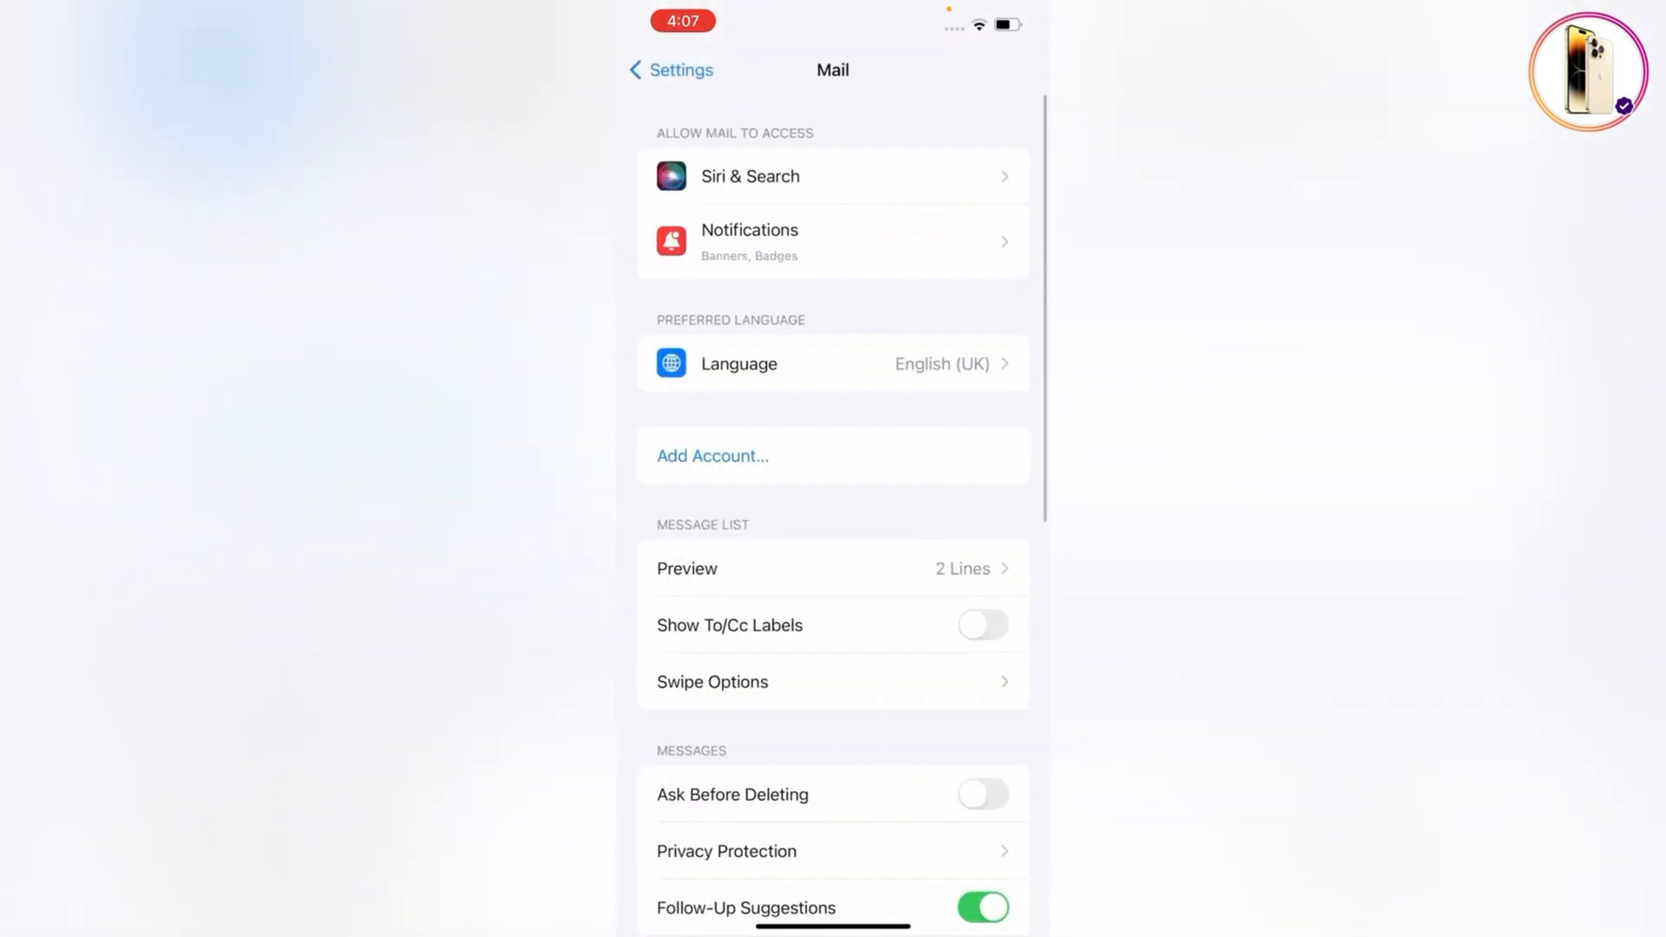
pyautogui.click(711, 455)
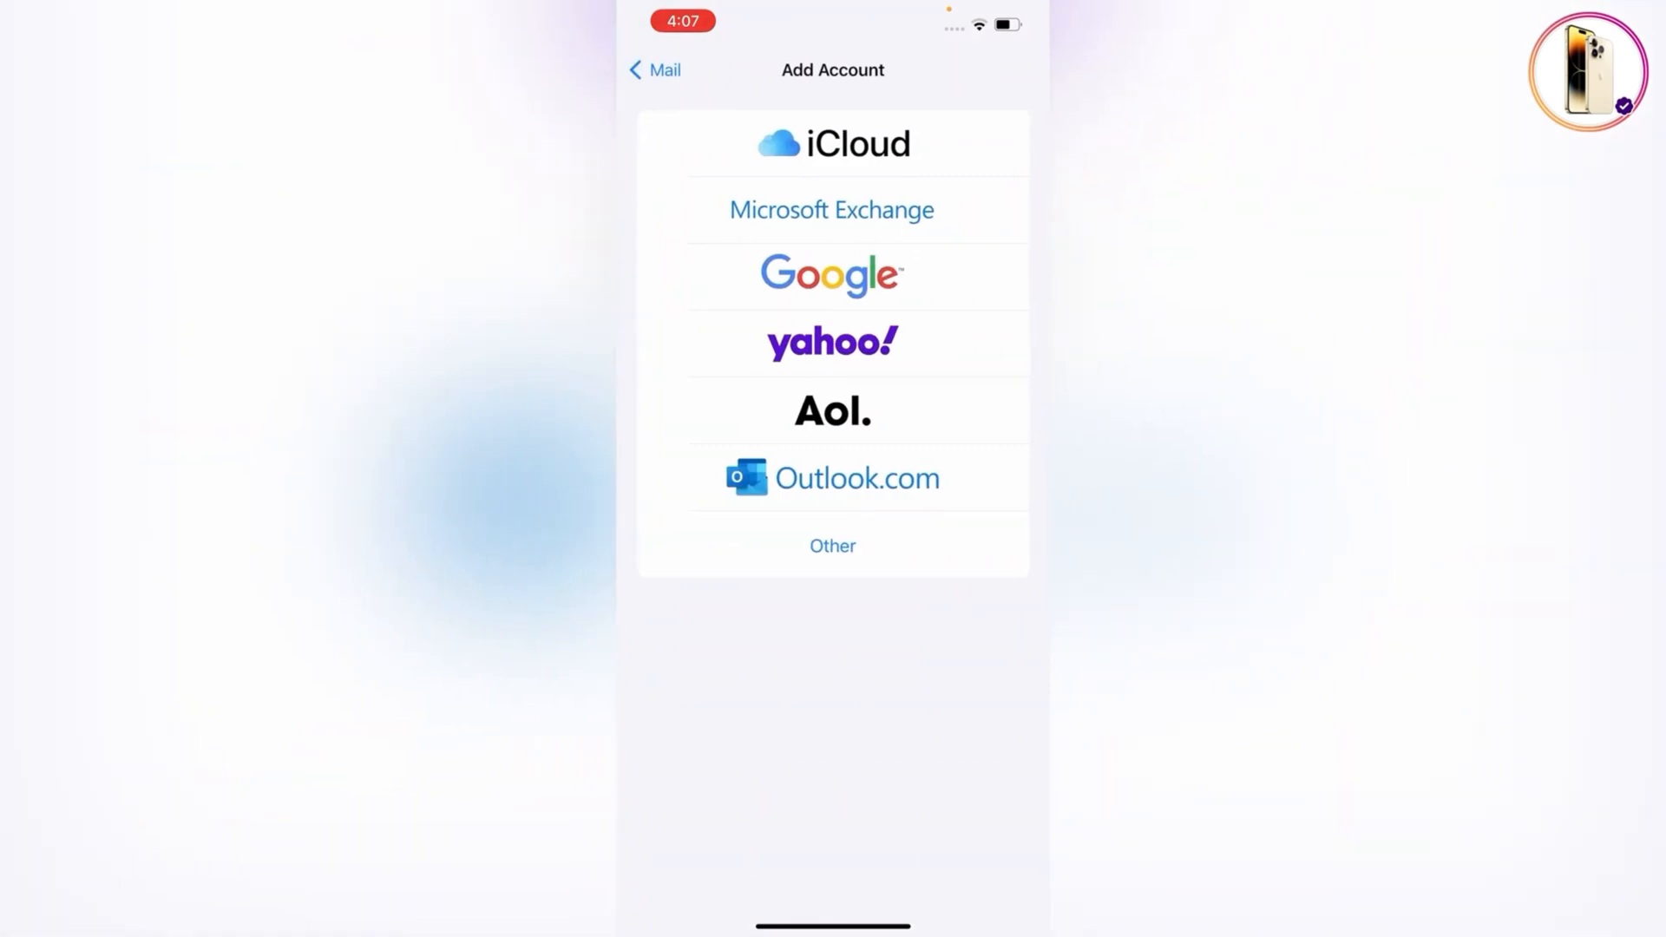
pyautogui.click(832, 144)
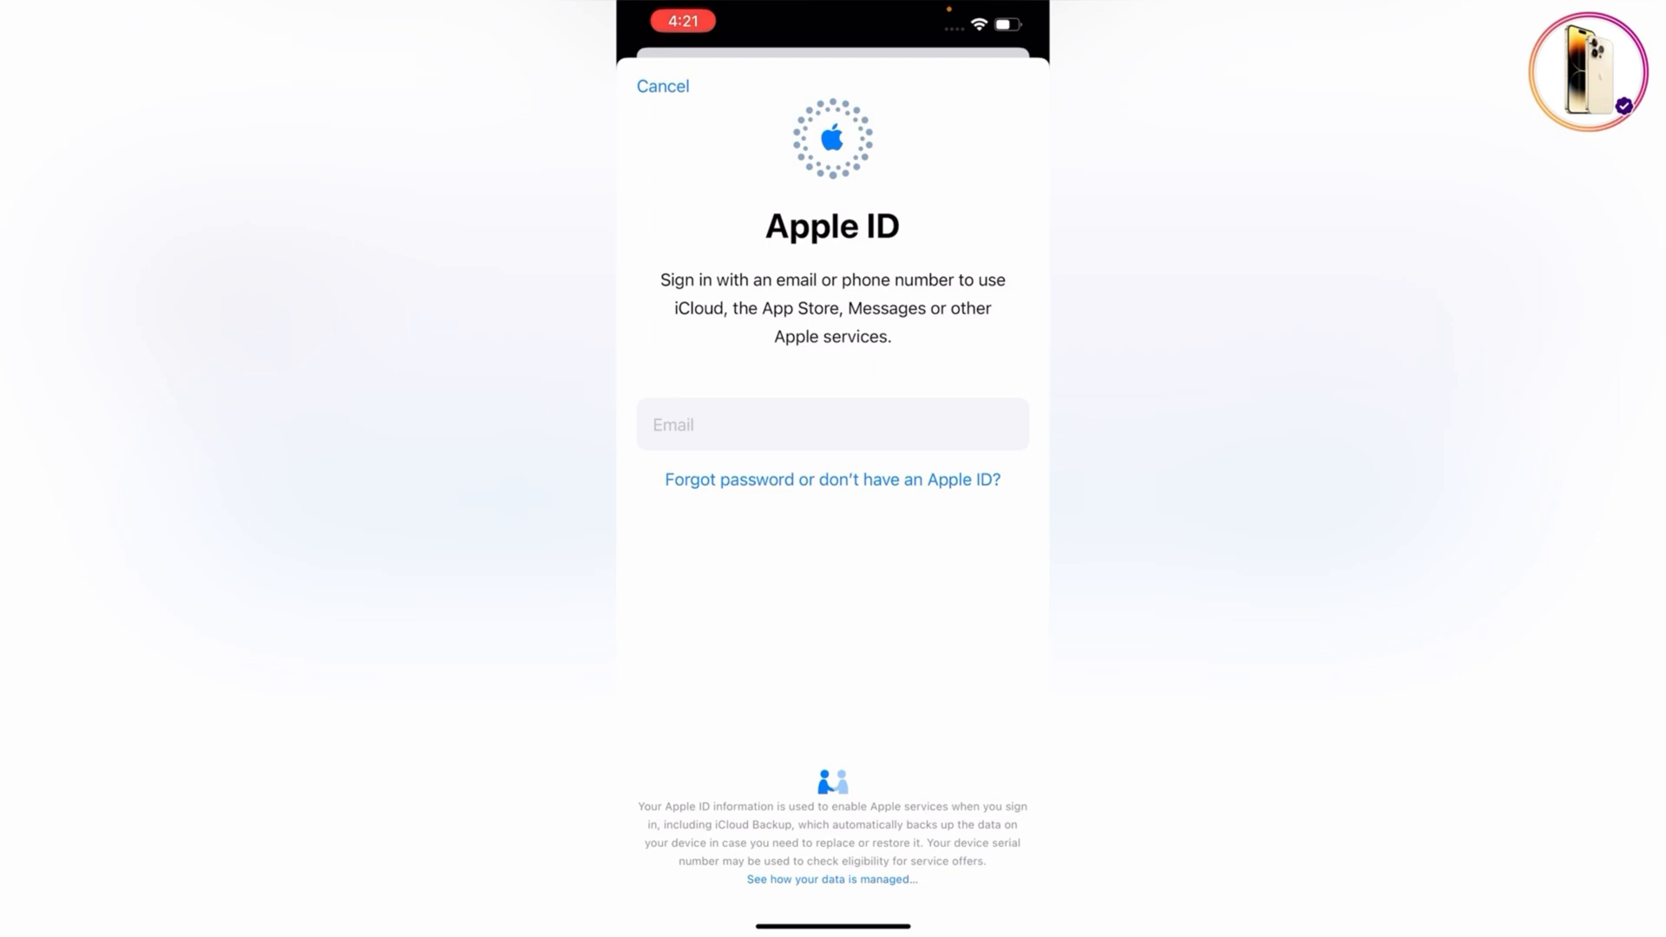
# Step: Start creating a new Apple ID and enter the name Tech Expert
pyautogui.click(832, 479)
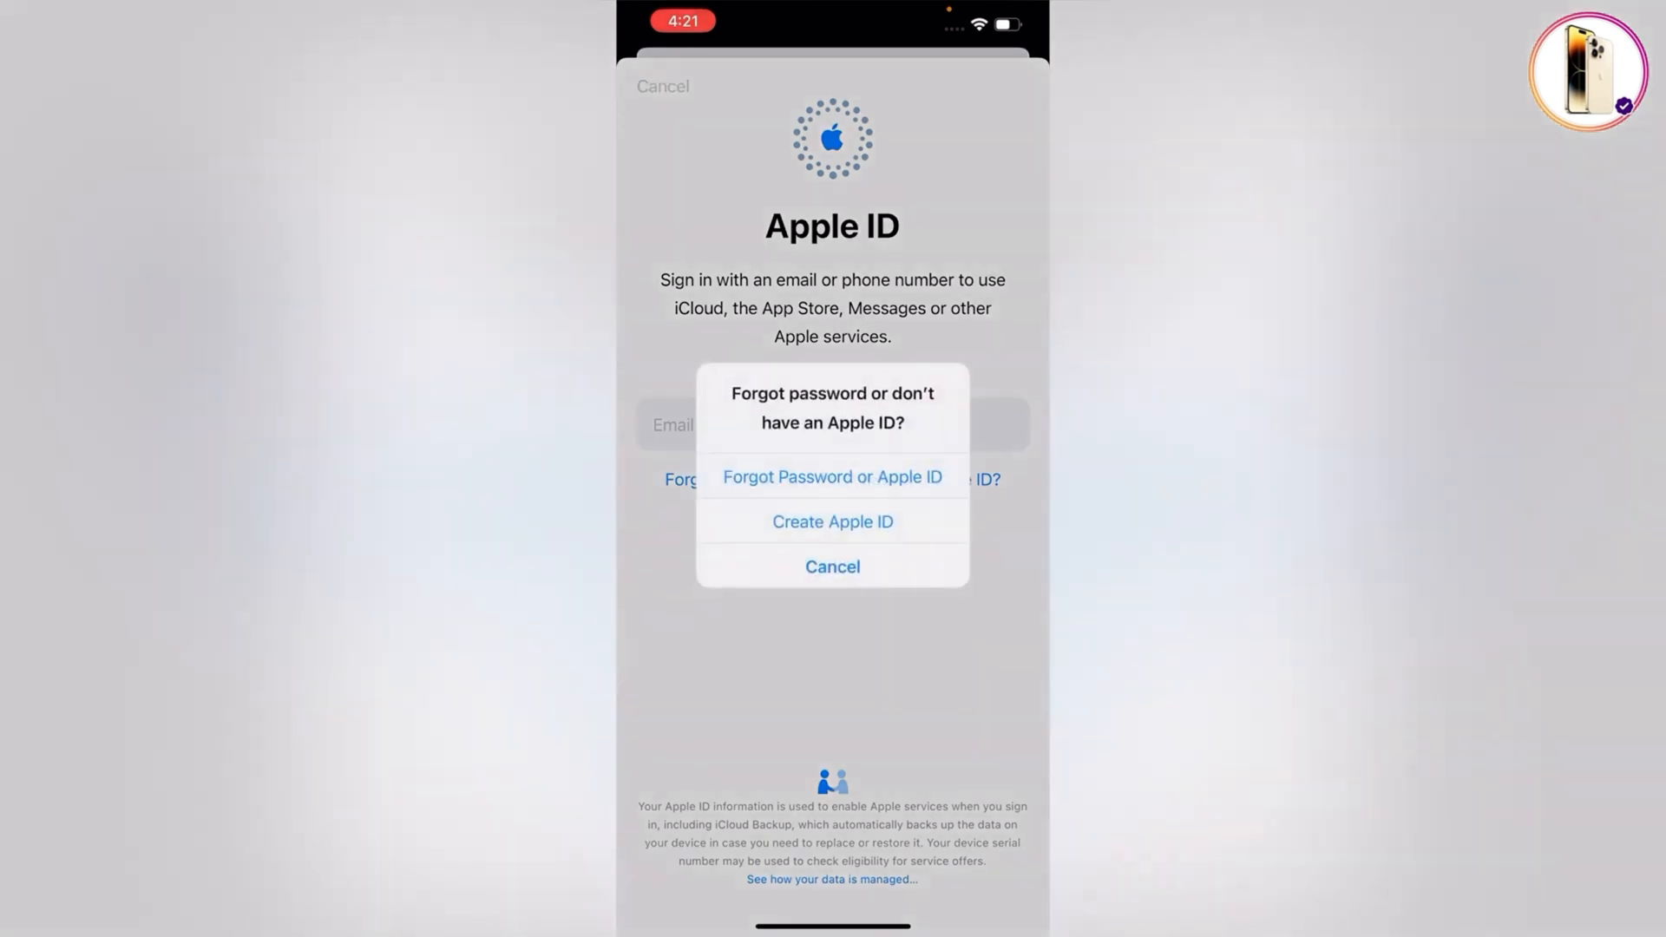
pyautogui.click(832, 567)
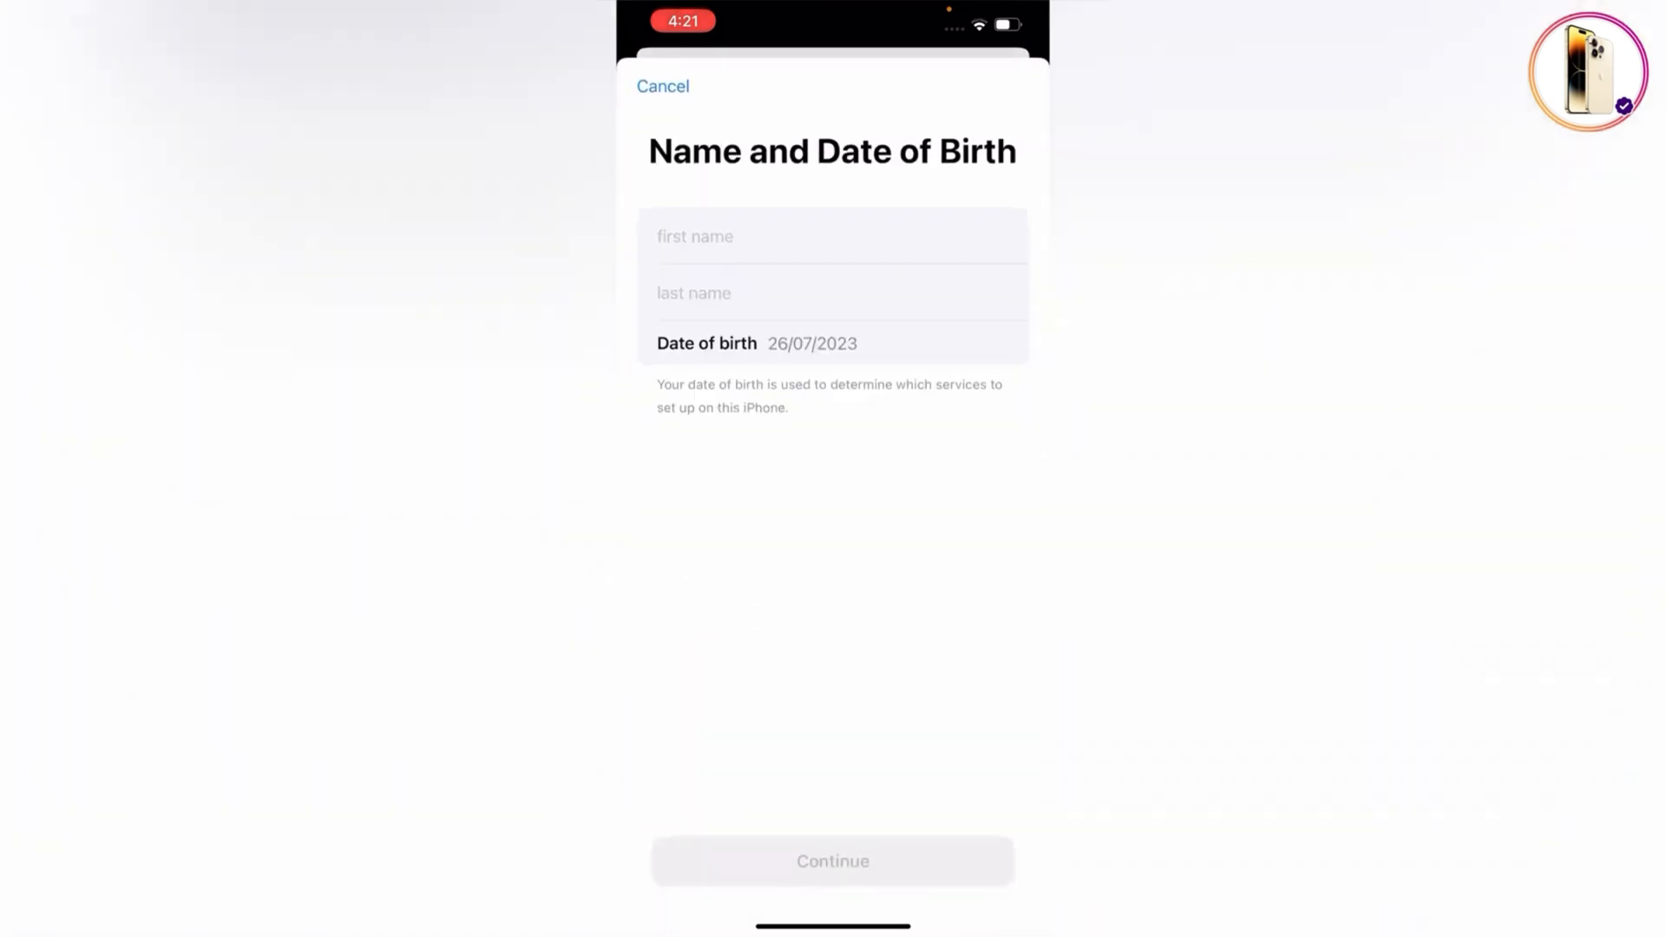
pyautogui.write('Tech')
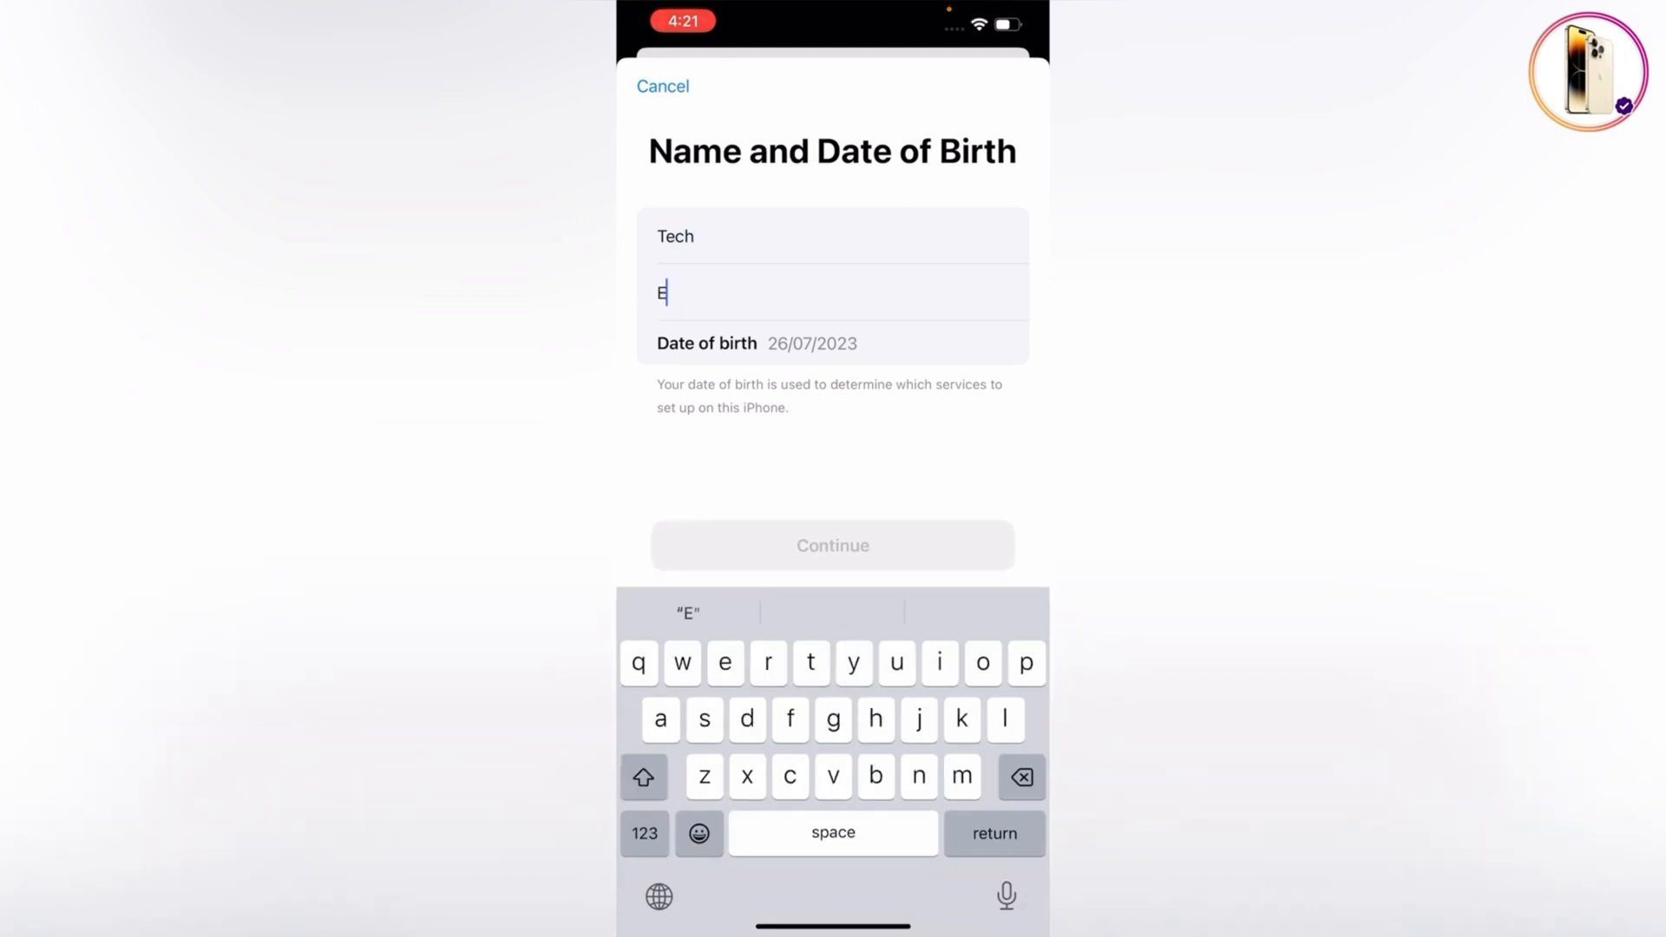
pyautogui.write('xpert')
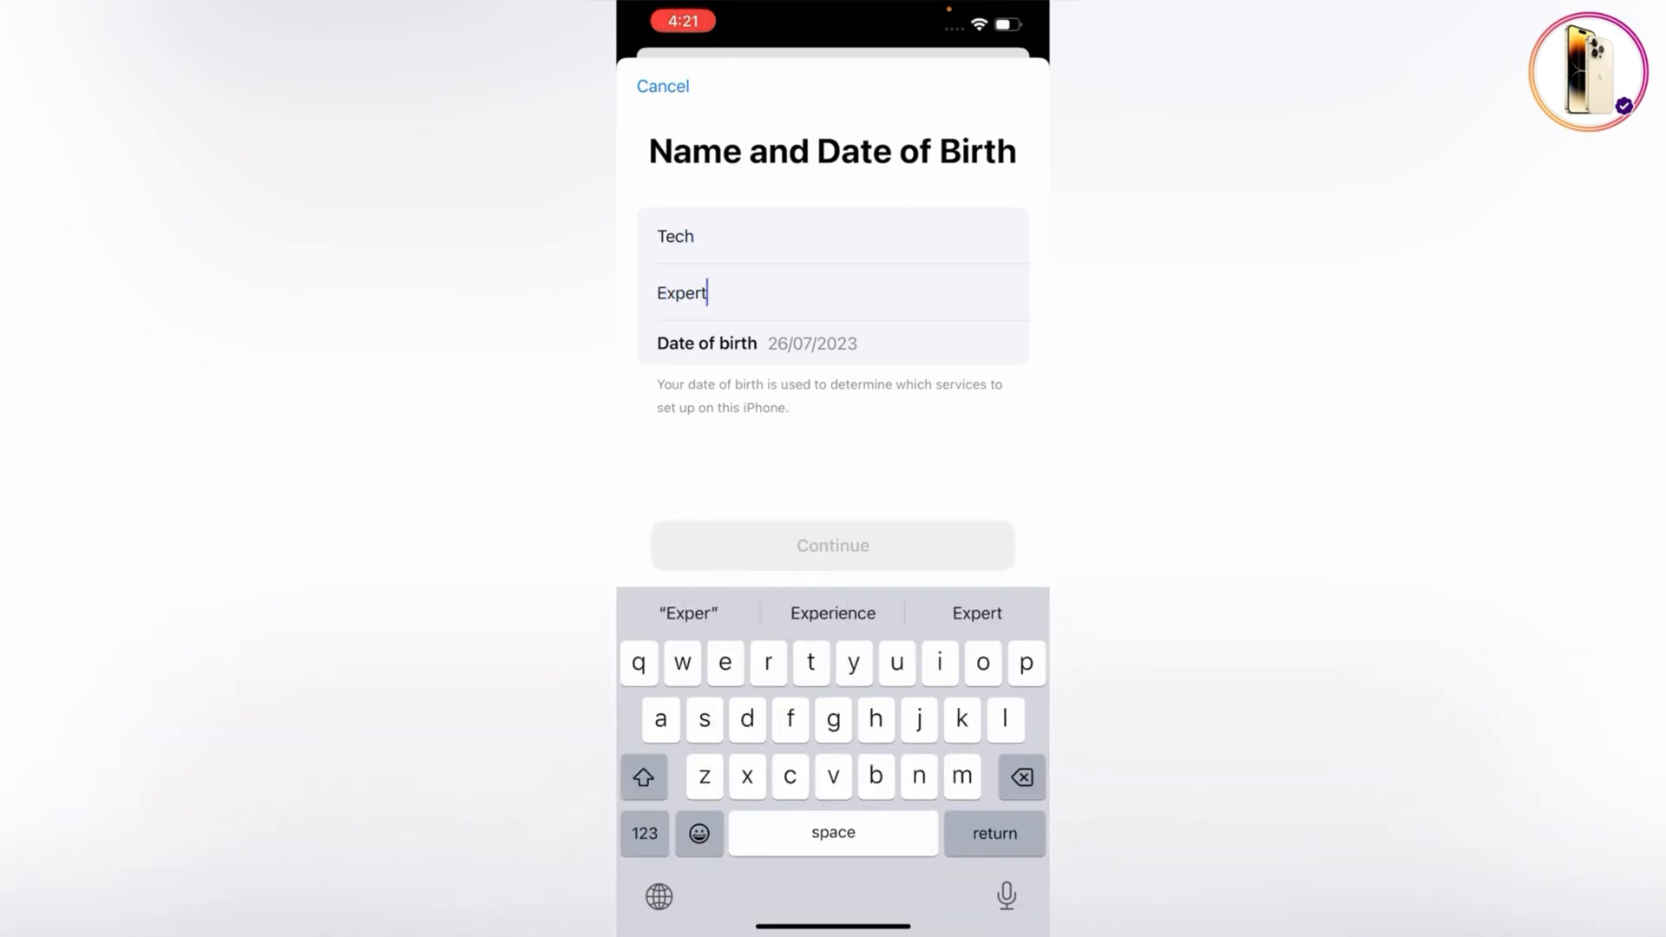
pyautogui.click(810, 342)
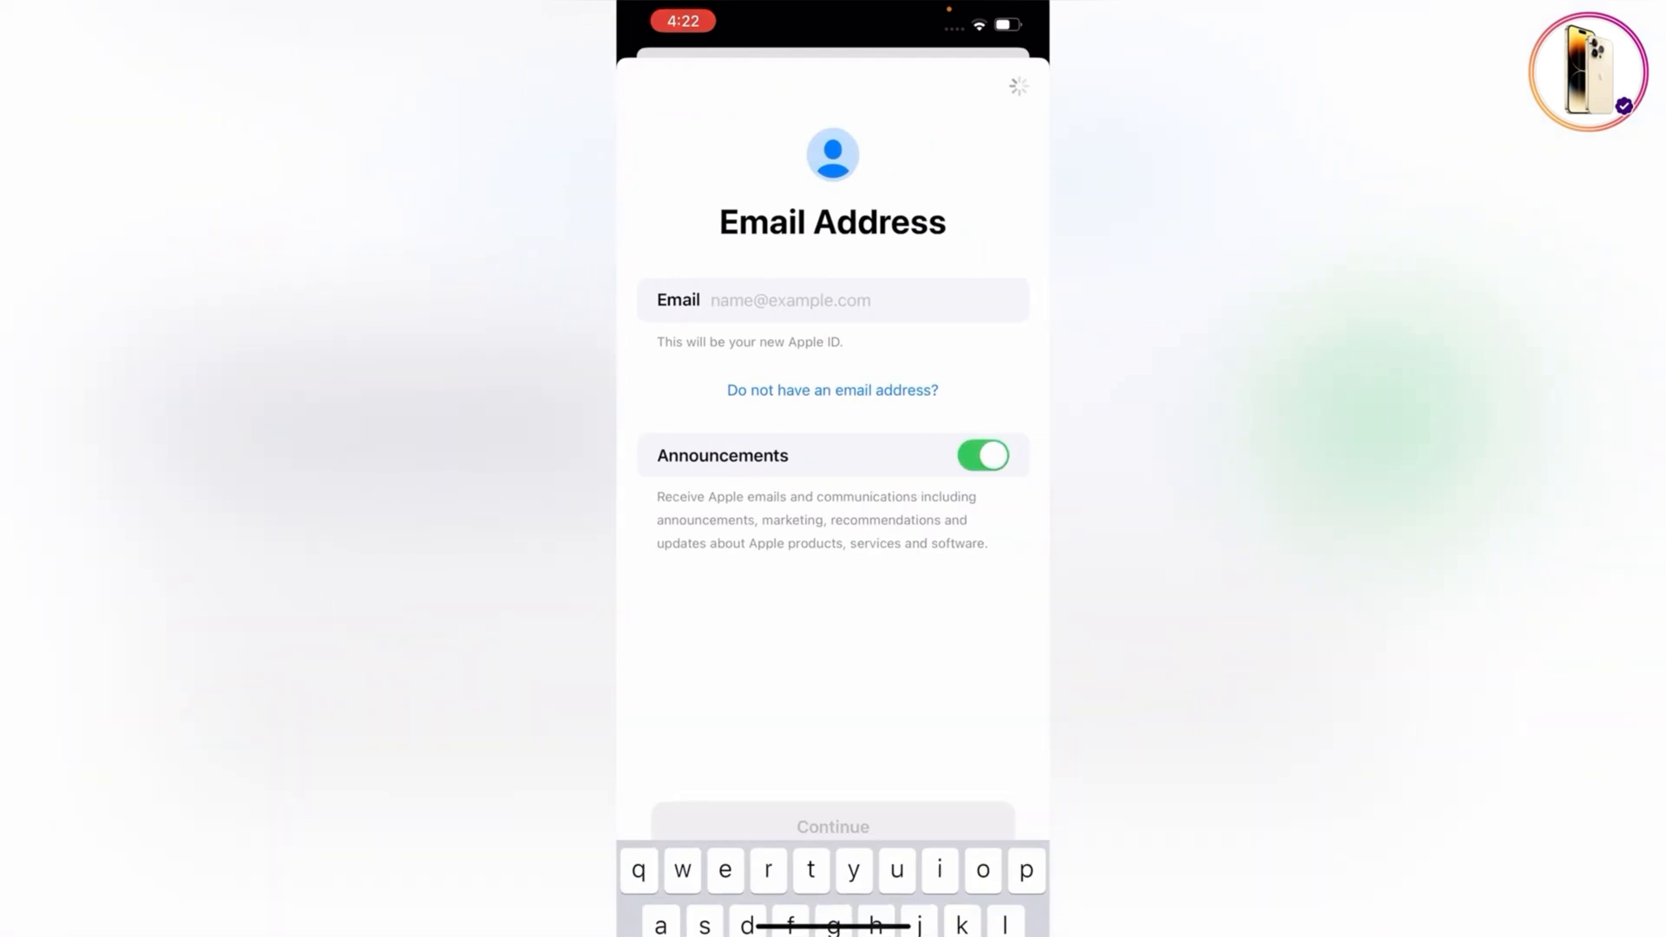
pyautogui.click(832, 389)
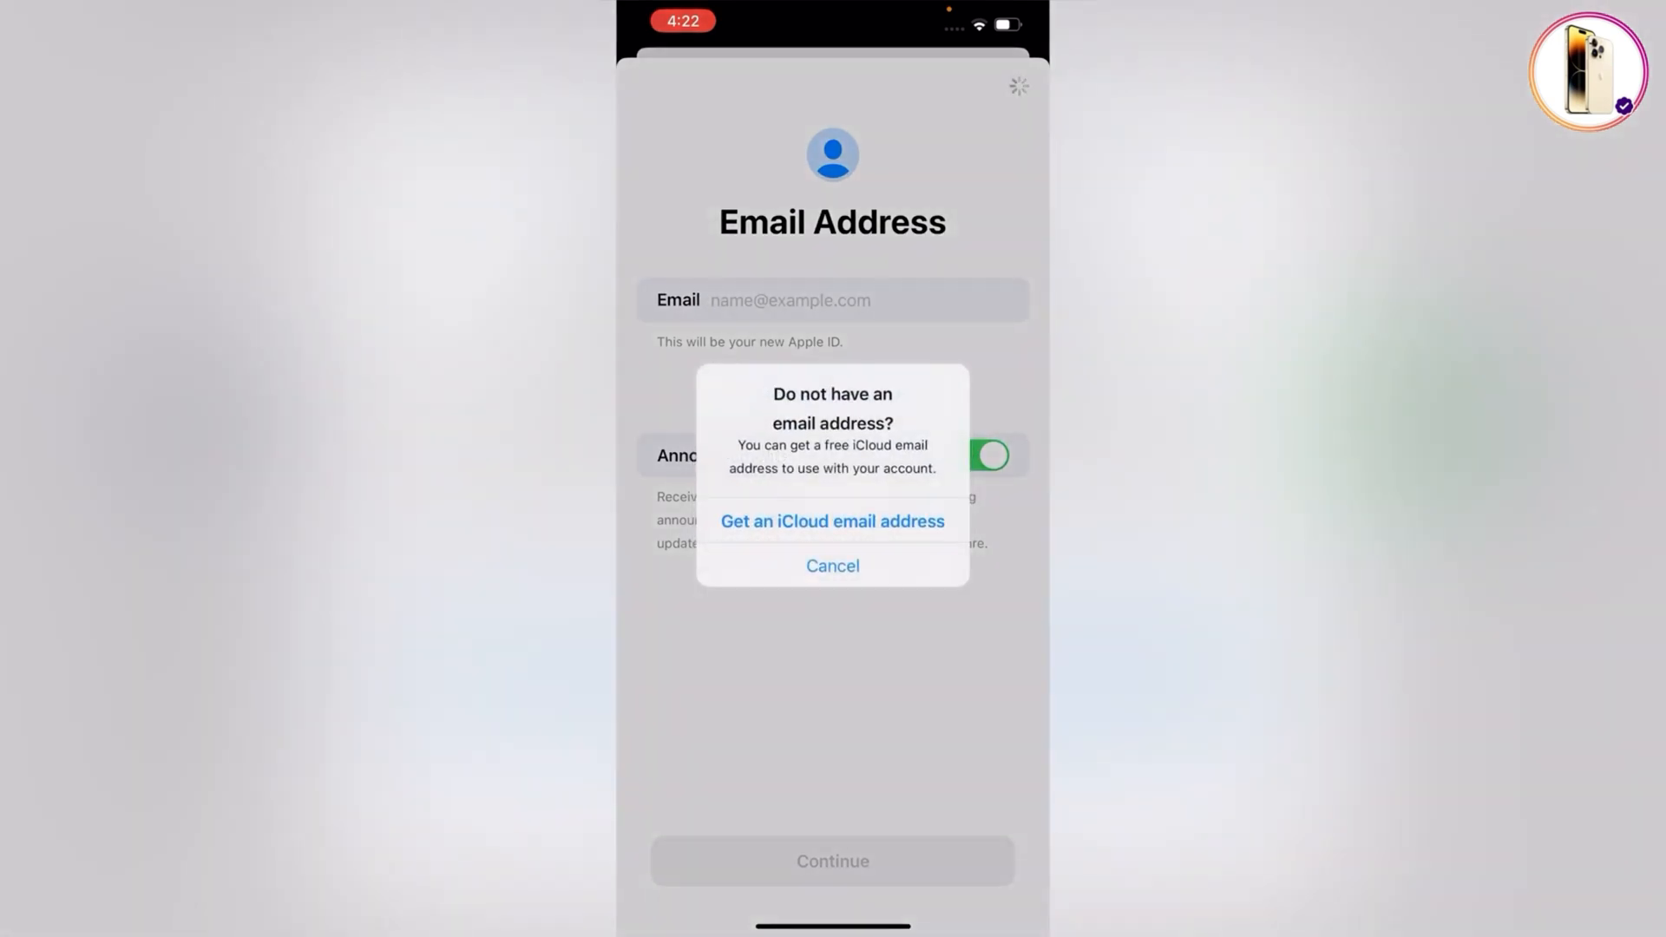
pyautogui.click(832, 521)
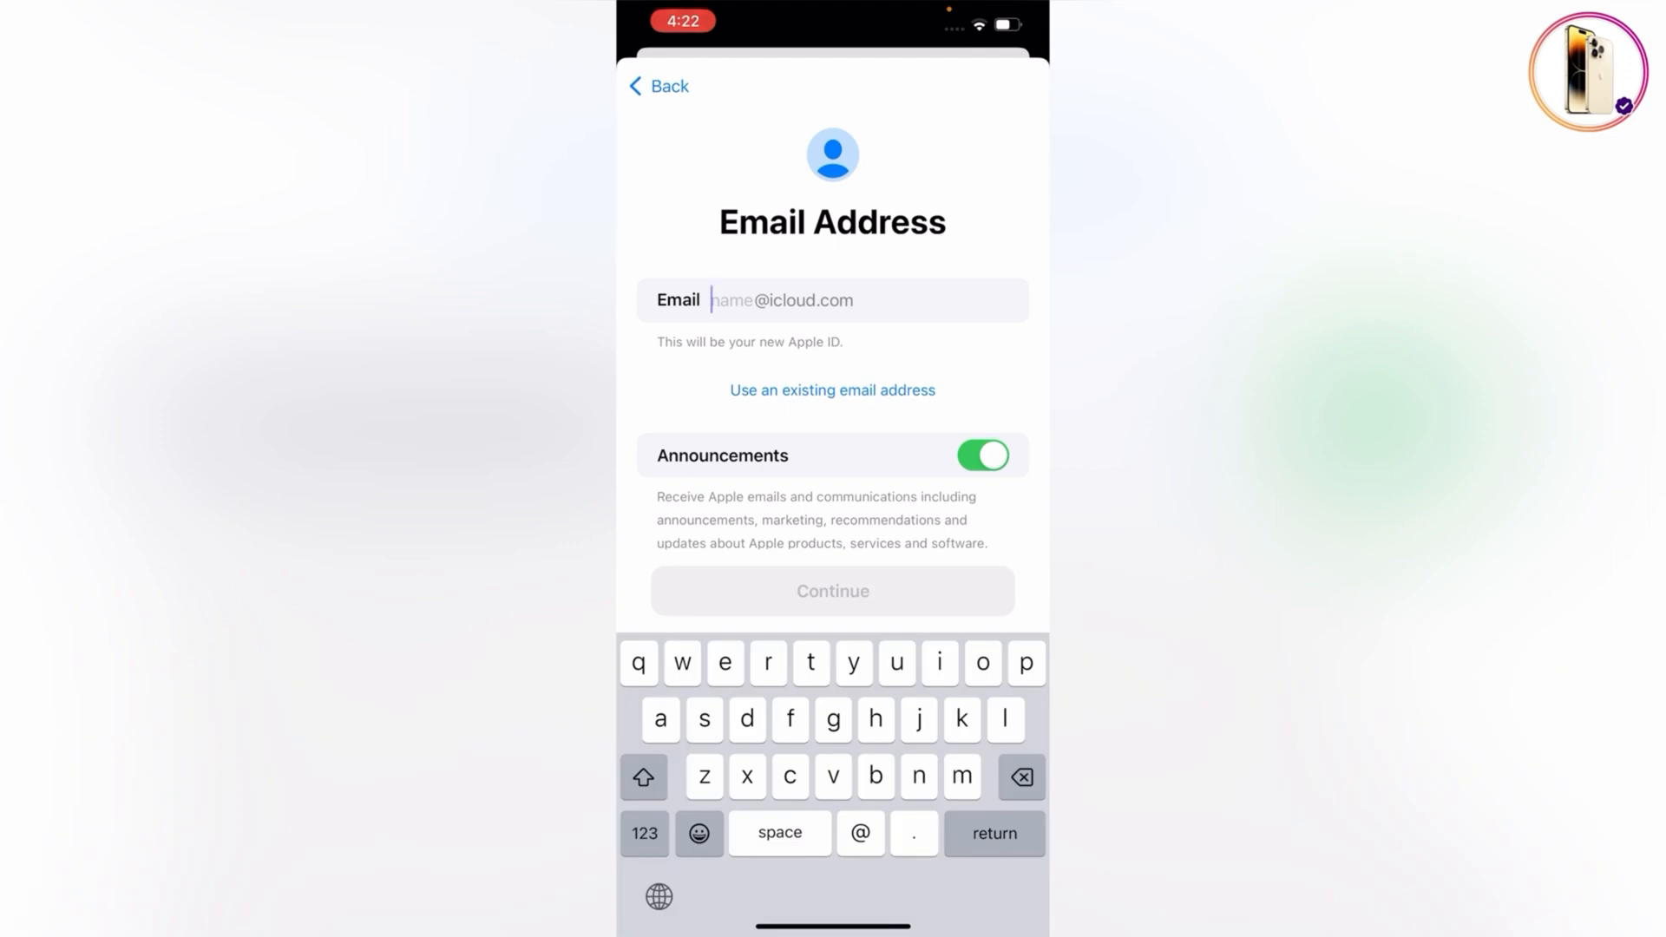
pyautogui.write('T')
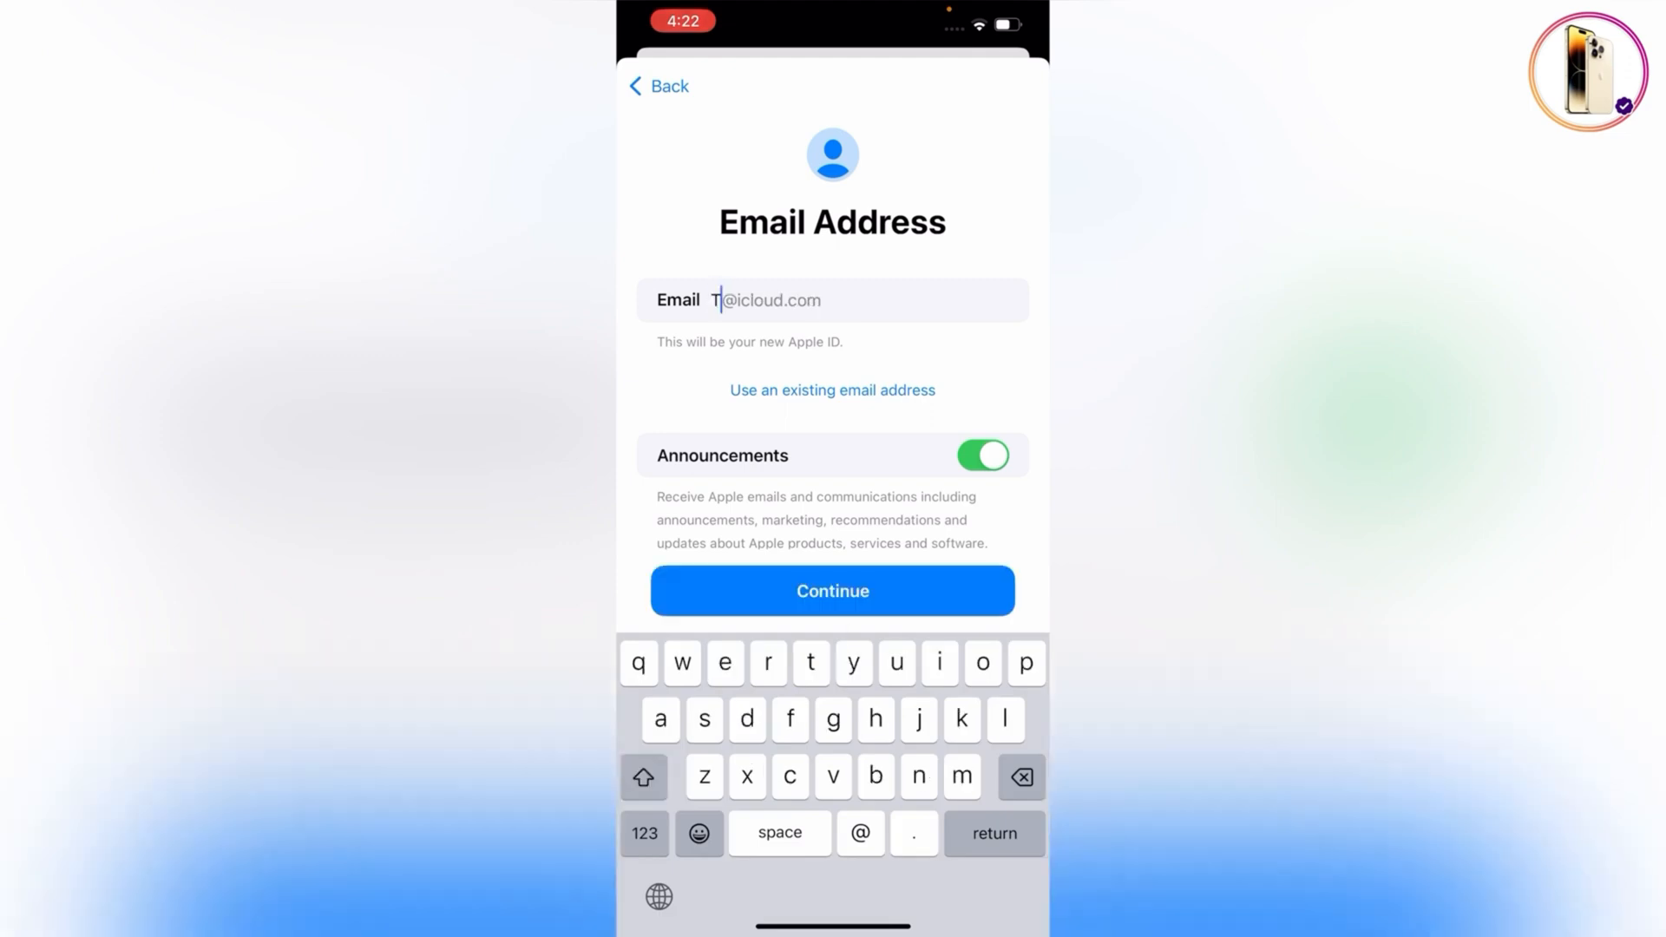
pyautogui.write('ech.Expert')
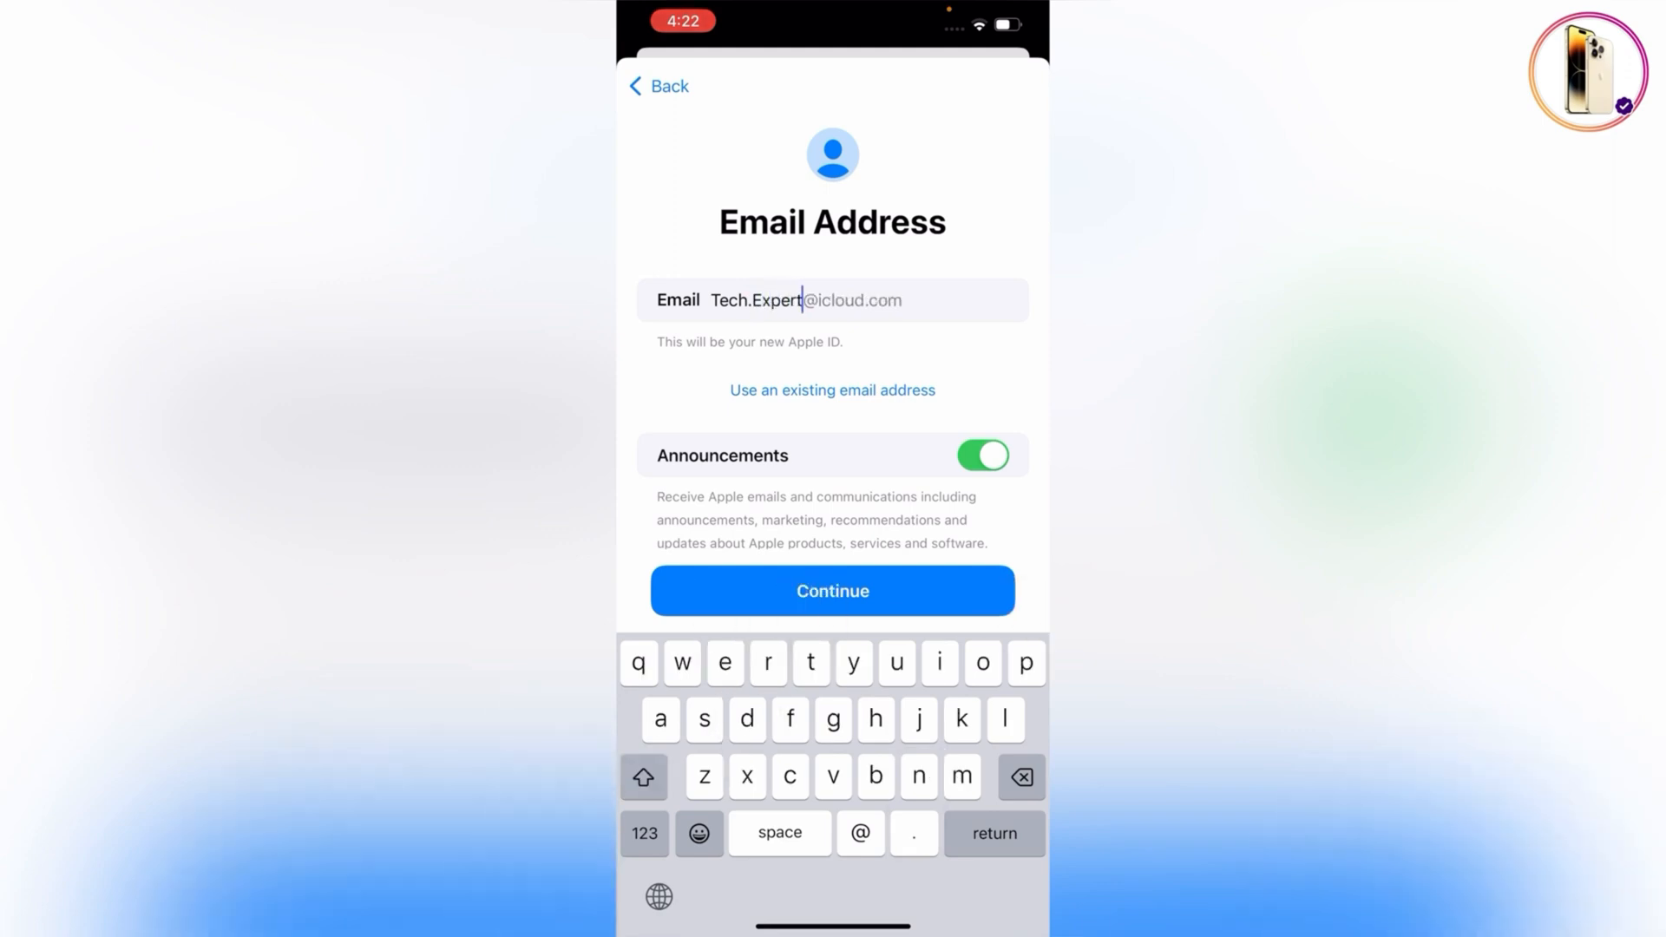
pyautogui.write('20')
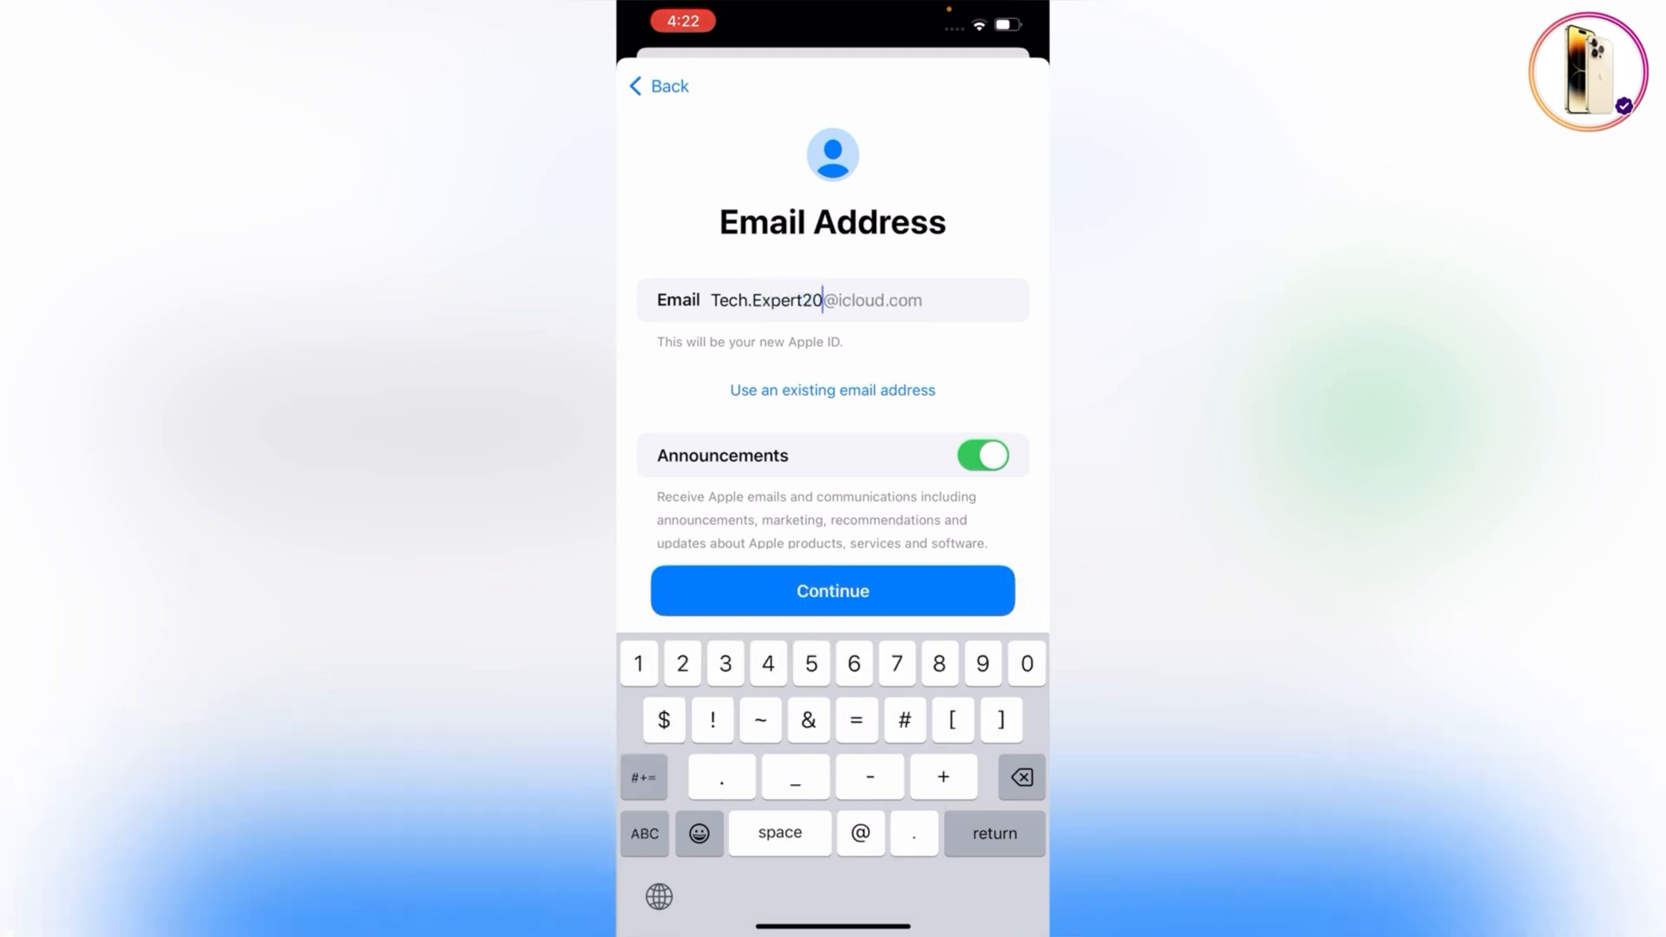
pyautogui.write('50')
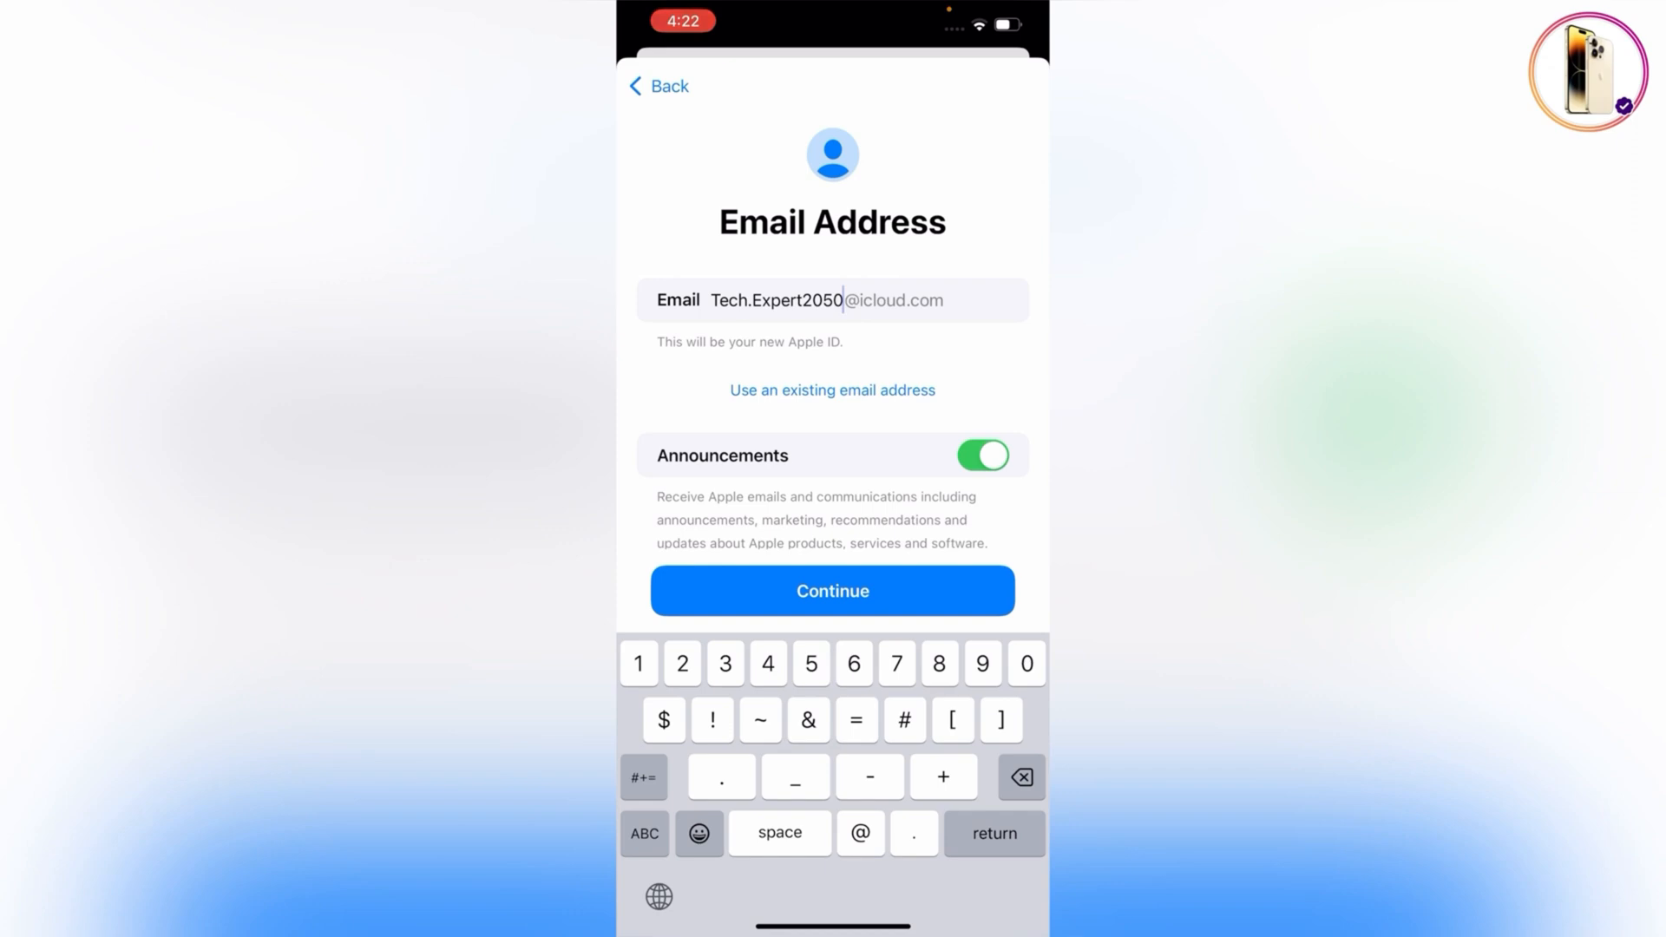
pyautogui.click(831, 591)
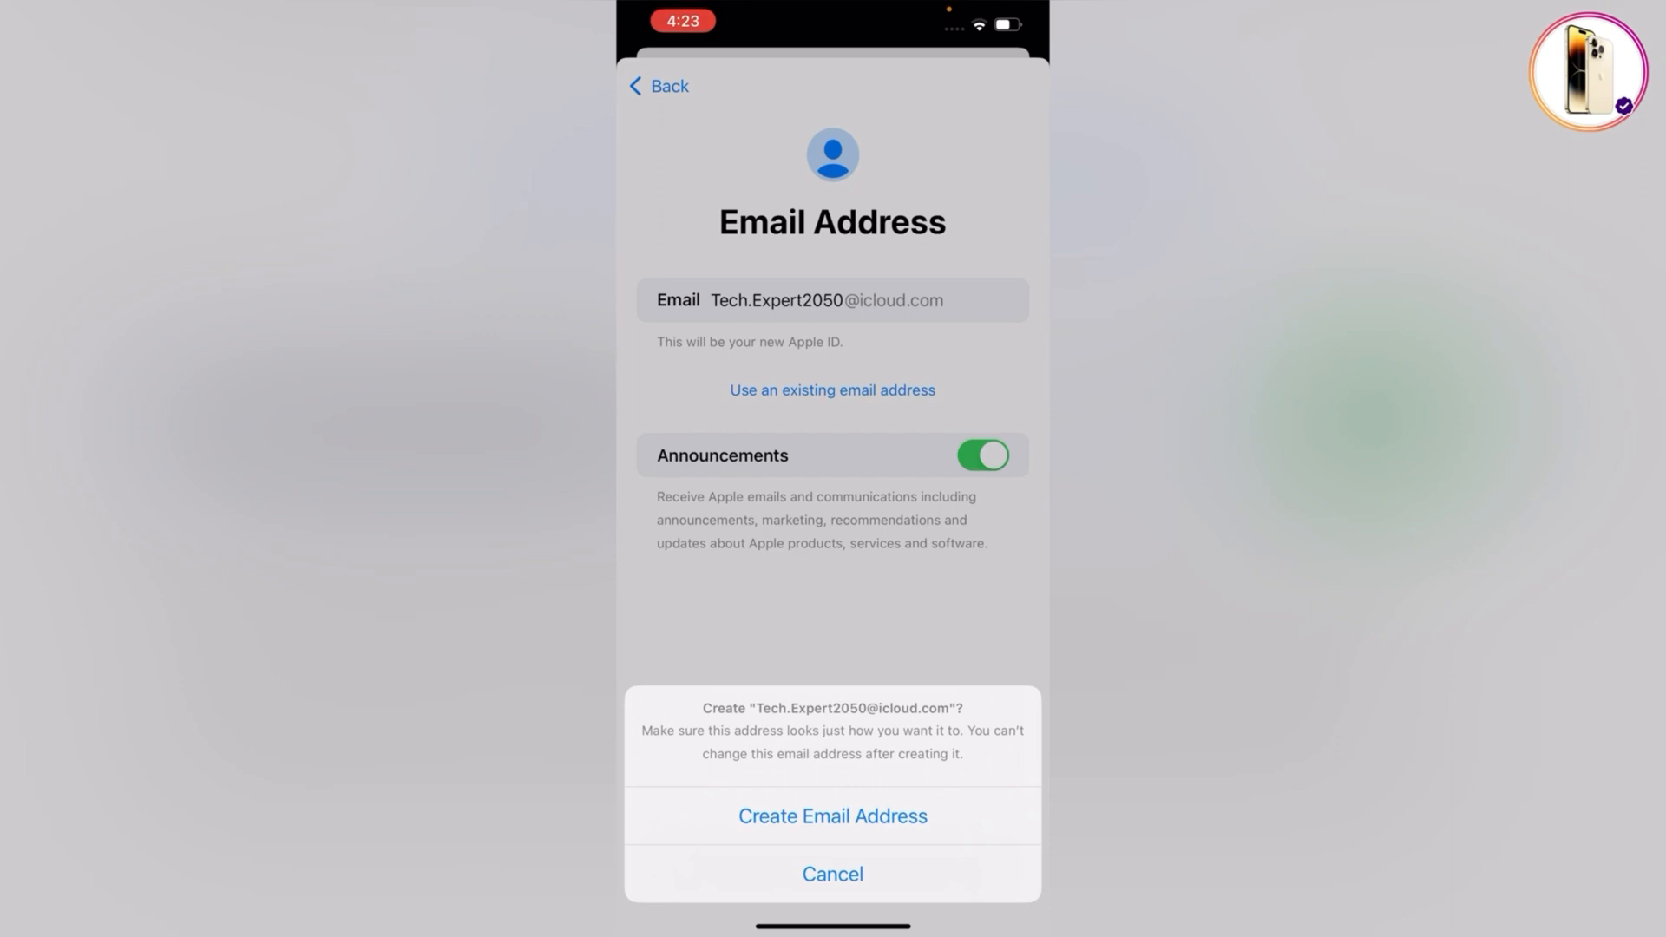
pyautogui.click(832, 816)
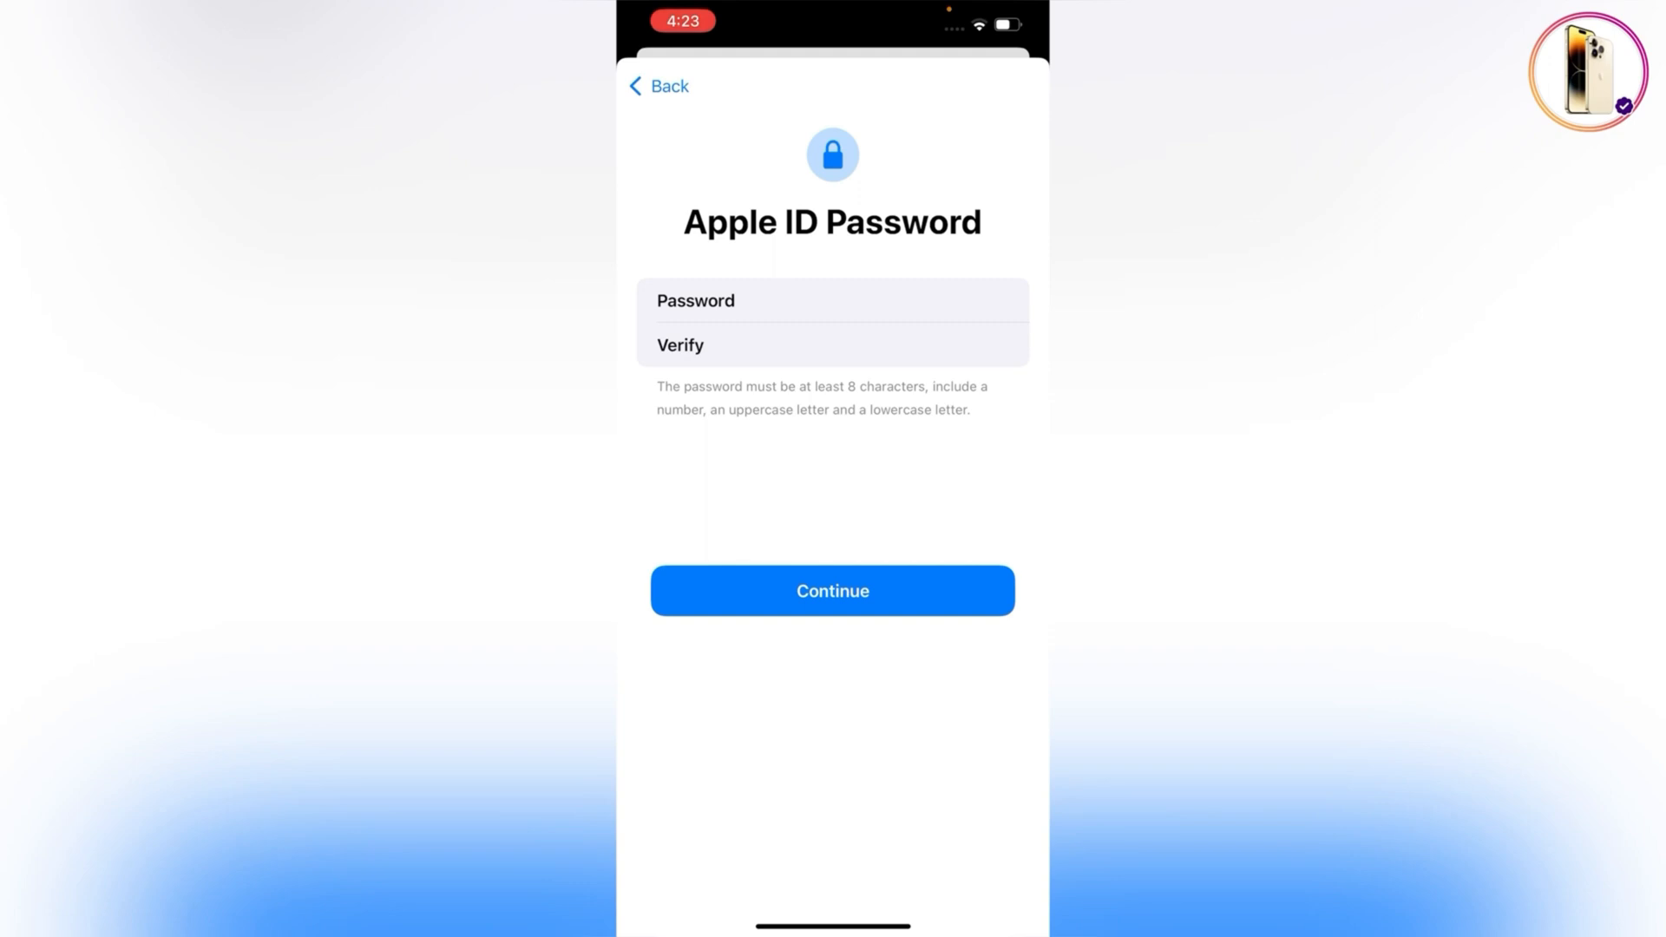
# Step: Submit the account password and verify a phone number with the texted code
pyautogui.click(832, 591)
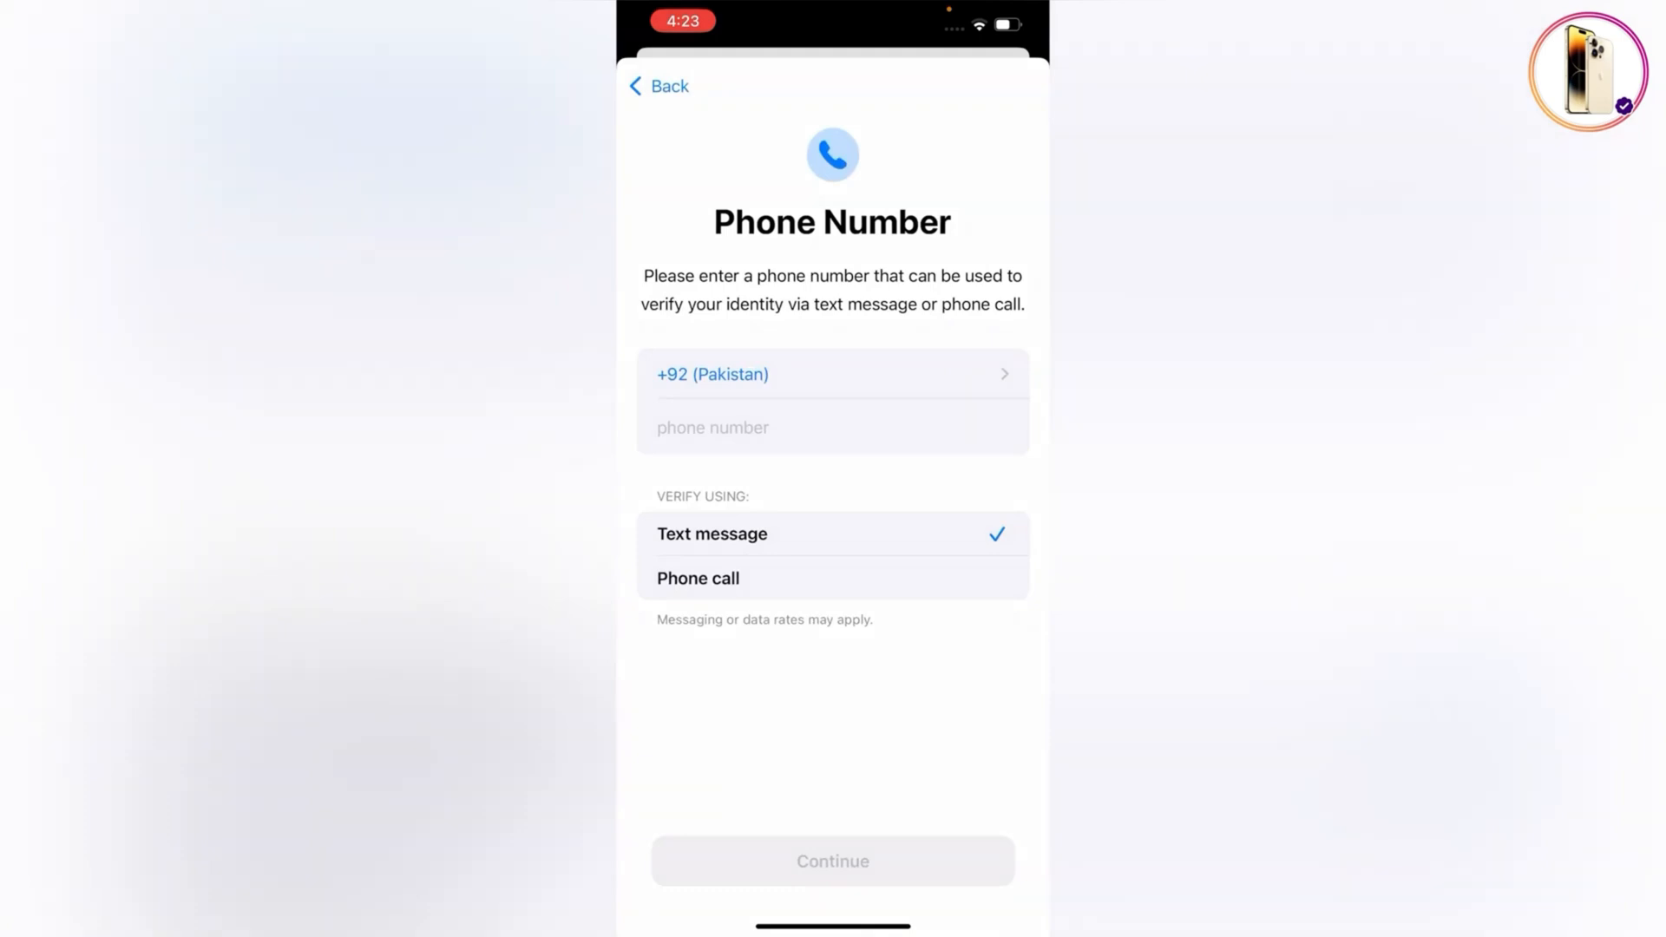
pyautogui.click(832, 427)
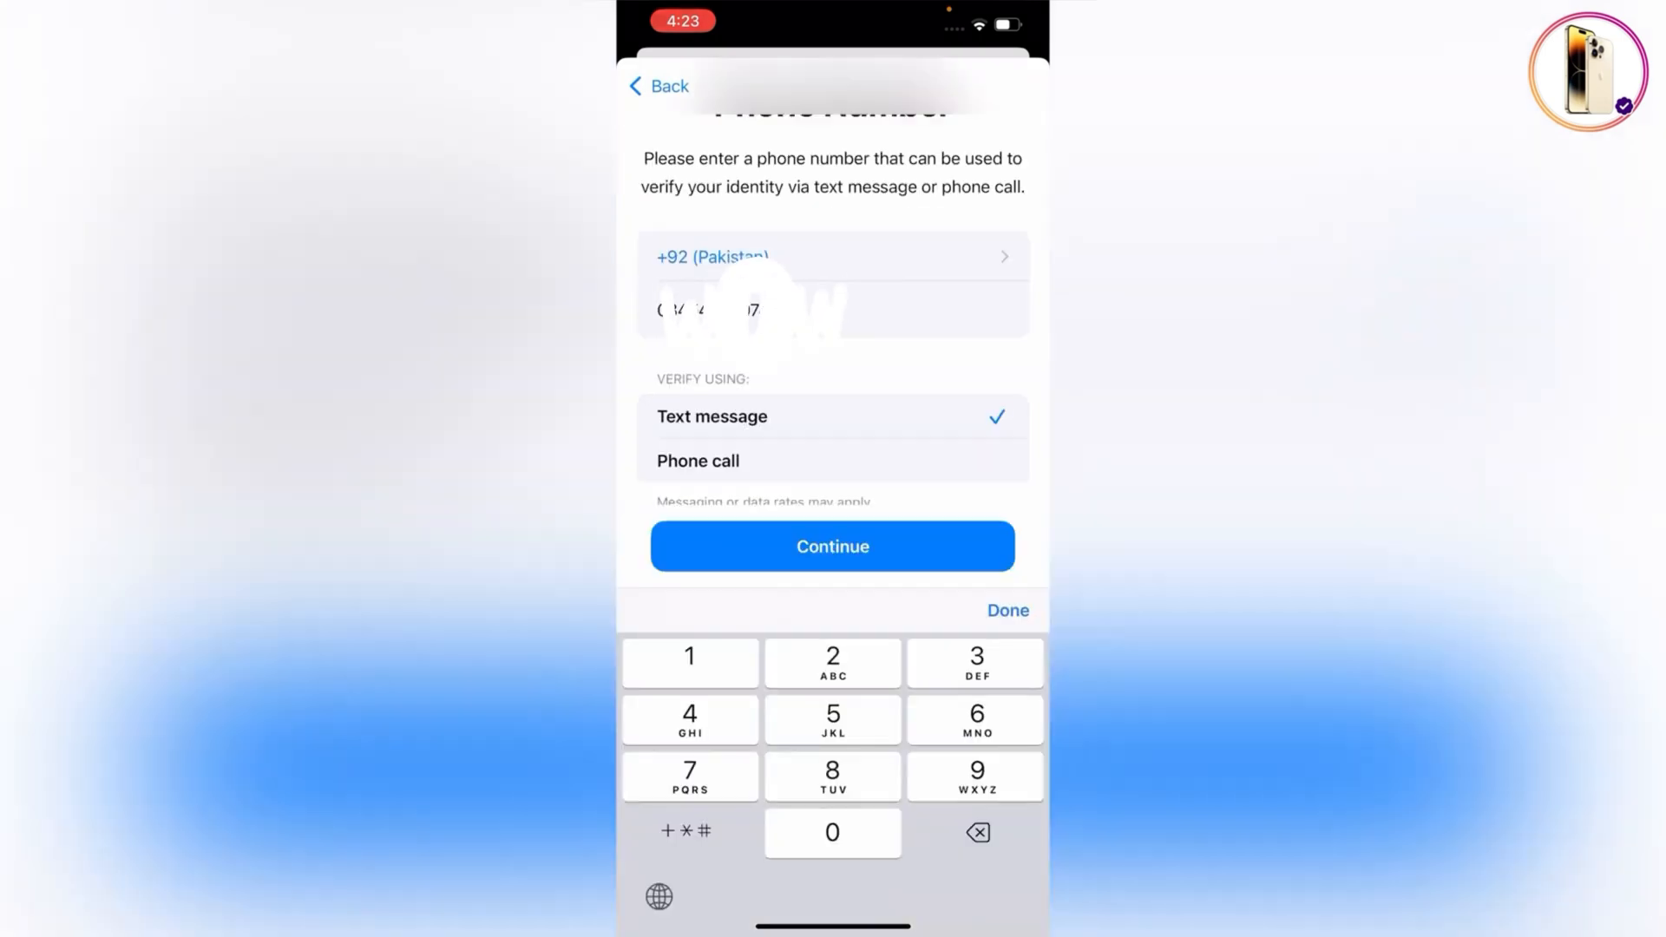
pyautogui.click(832, 546)
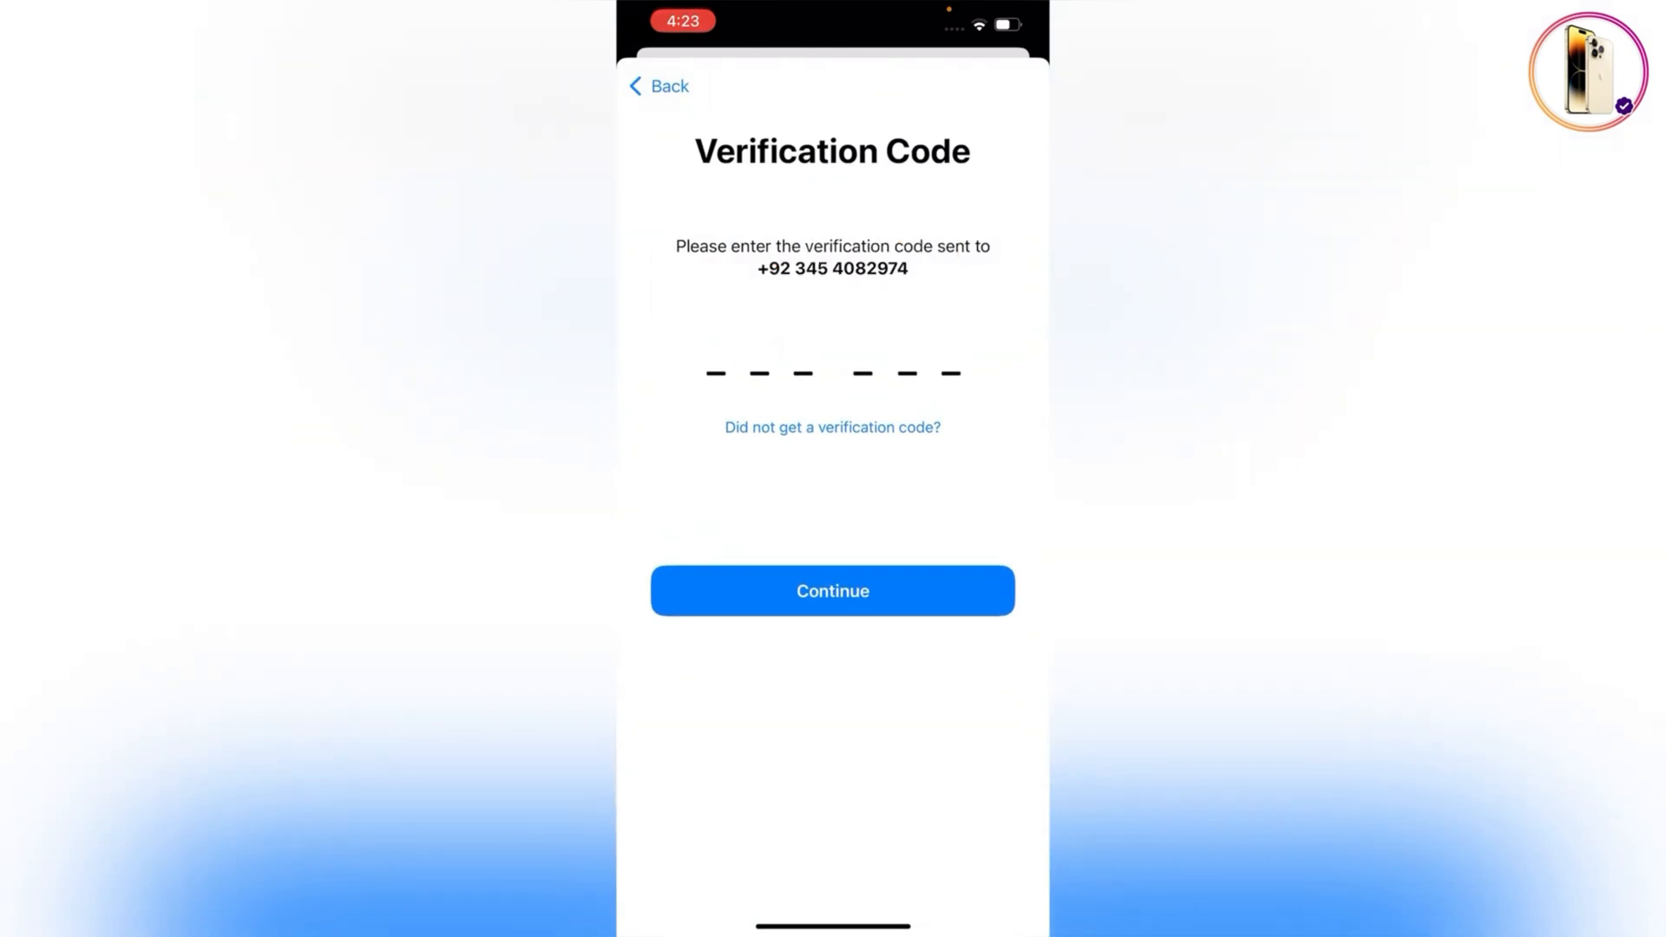
pyautogui.click(832, 591)
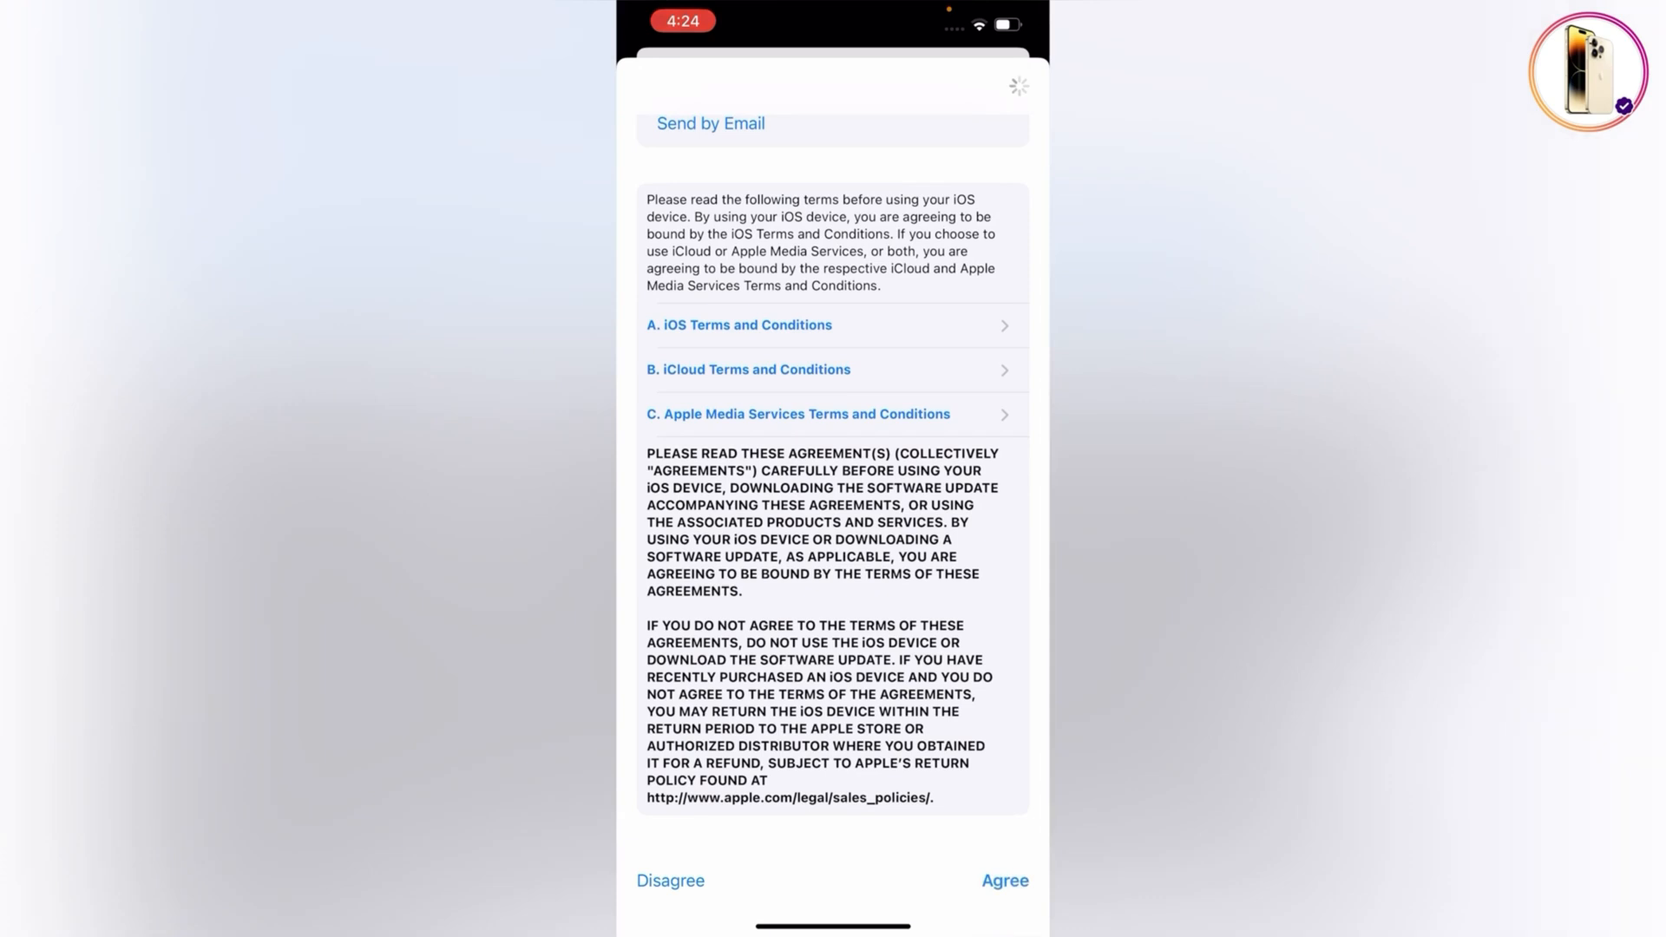
# Step: Agree to the Terms and Conditions for the new Apple ID
pyautogui.click(1002, 880)
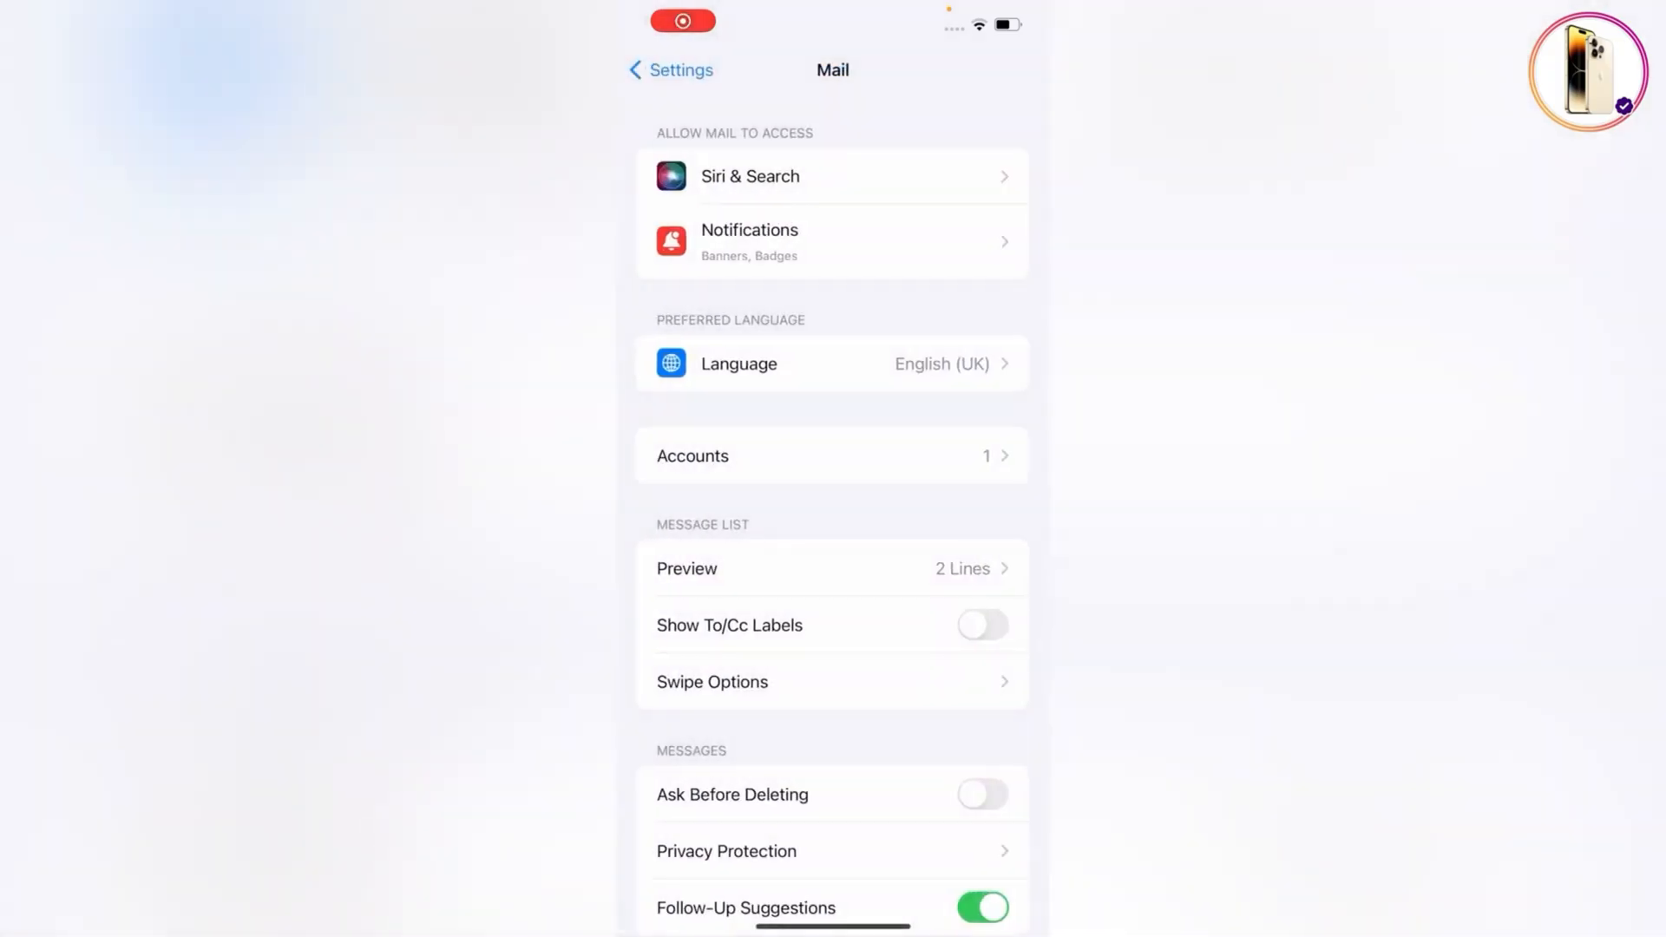
# Step: Return to the main Settings list and open the Tech Expert Apple ID page
pyautogui.click(668, 70)
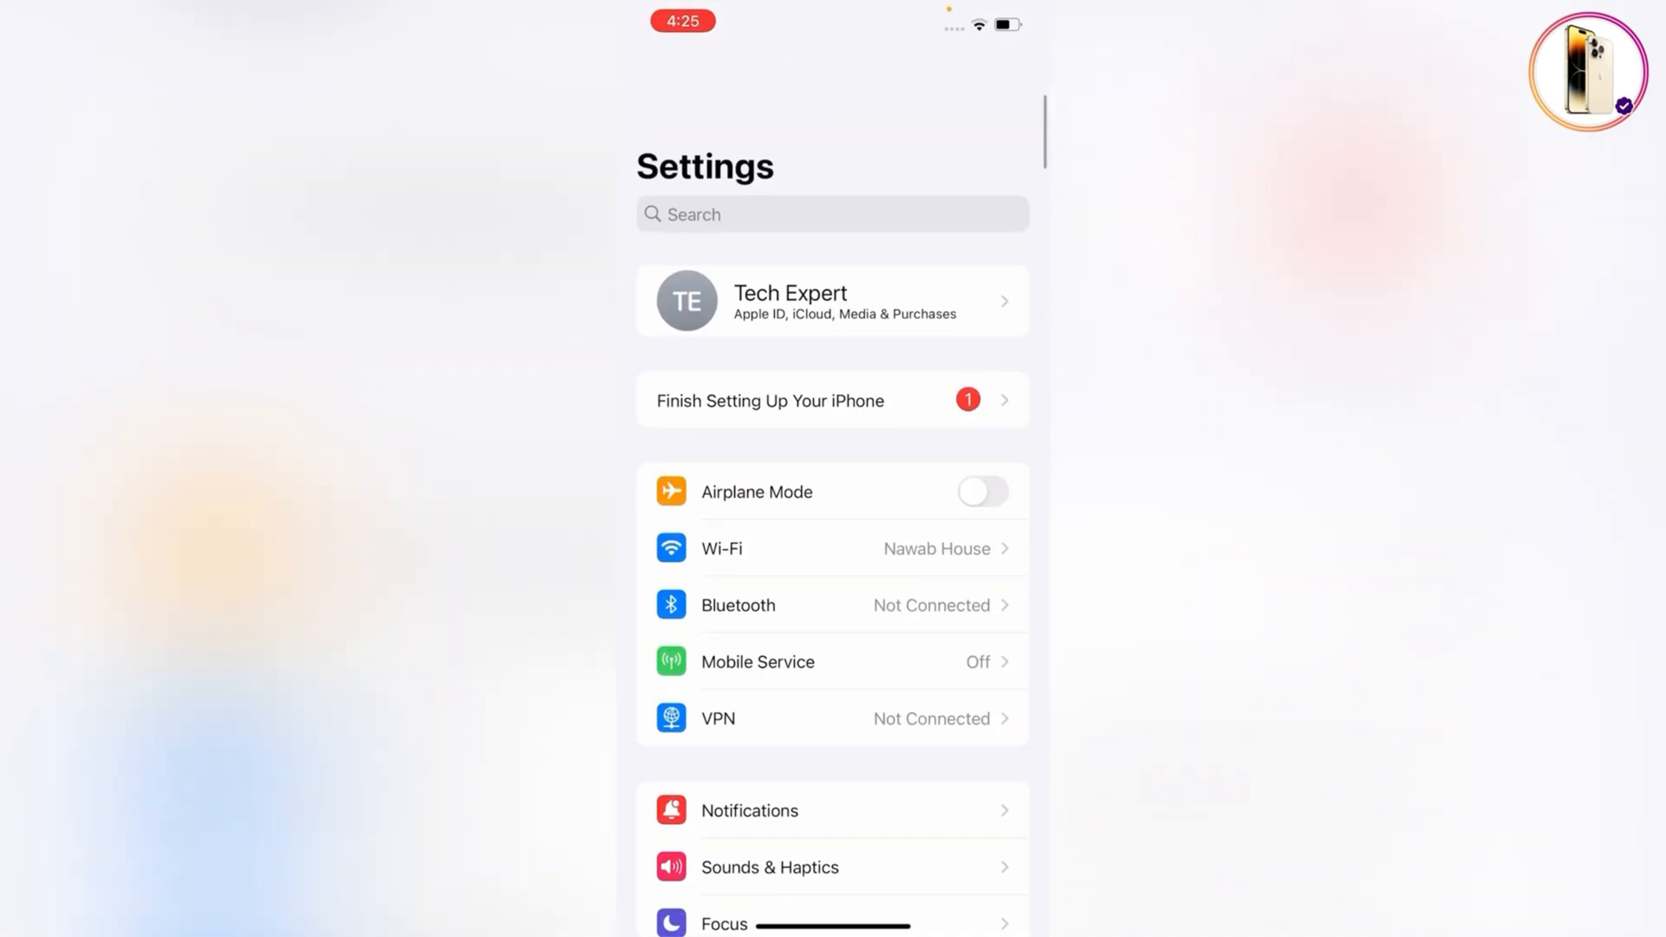
pyautogui.scroll(3)
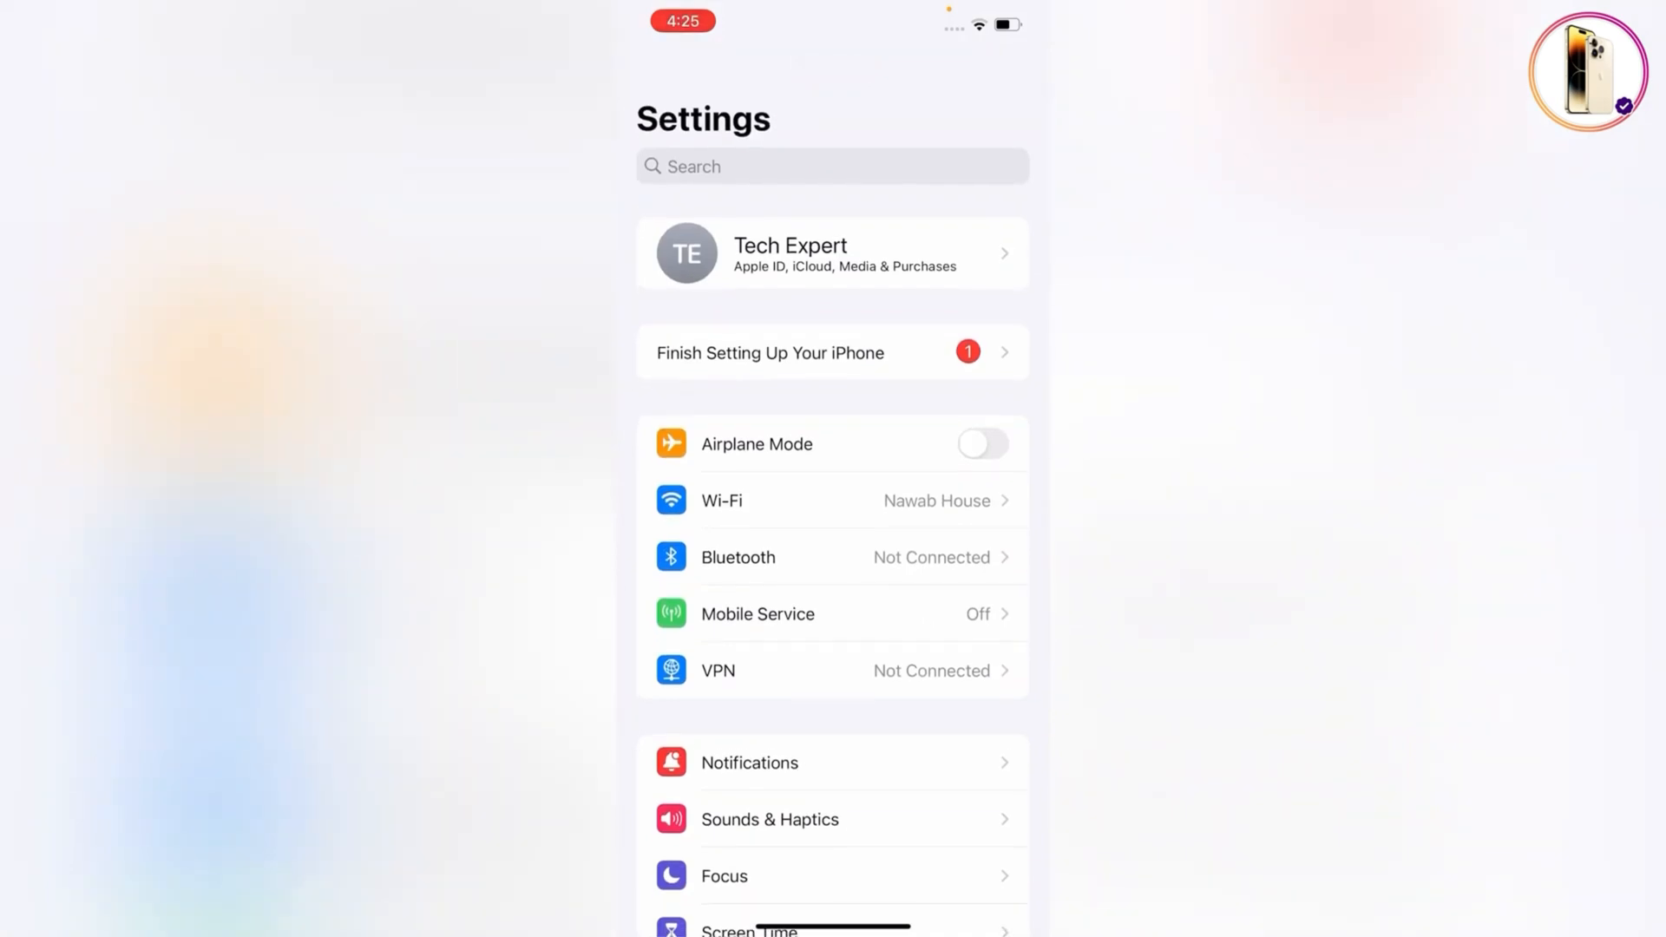
pyautogui.click(832, 252)
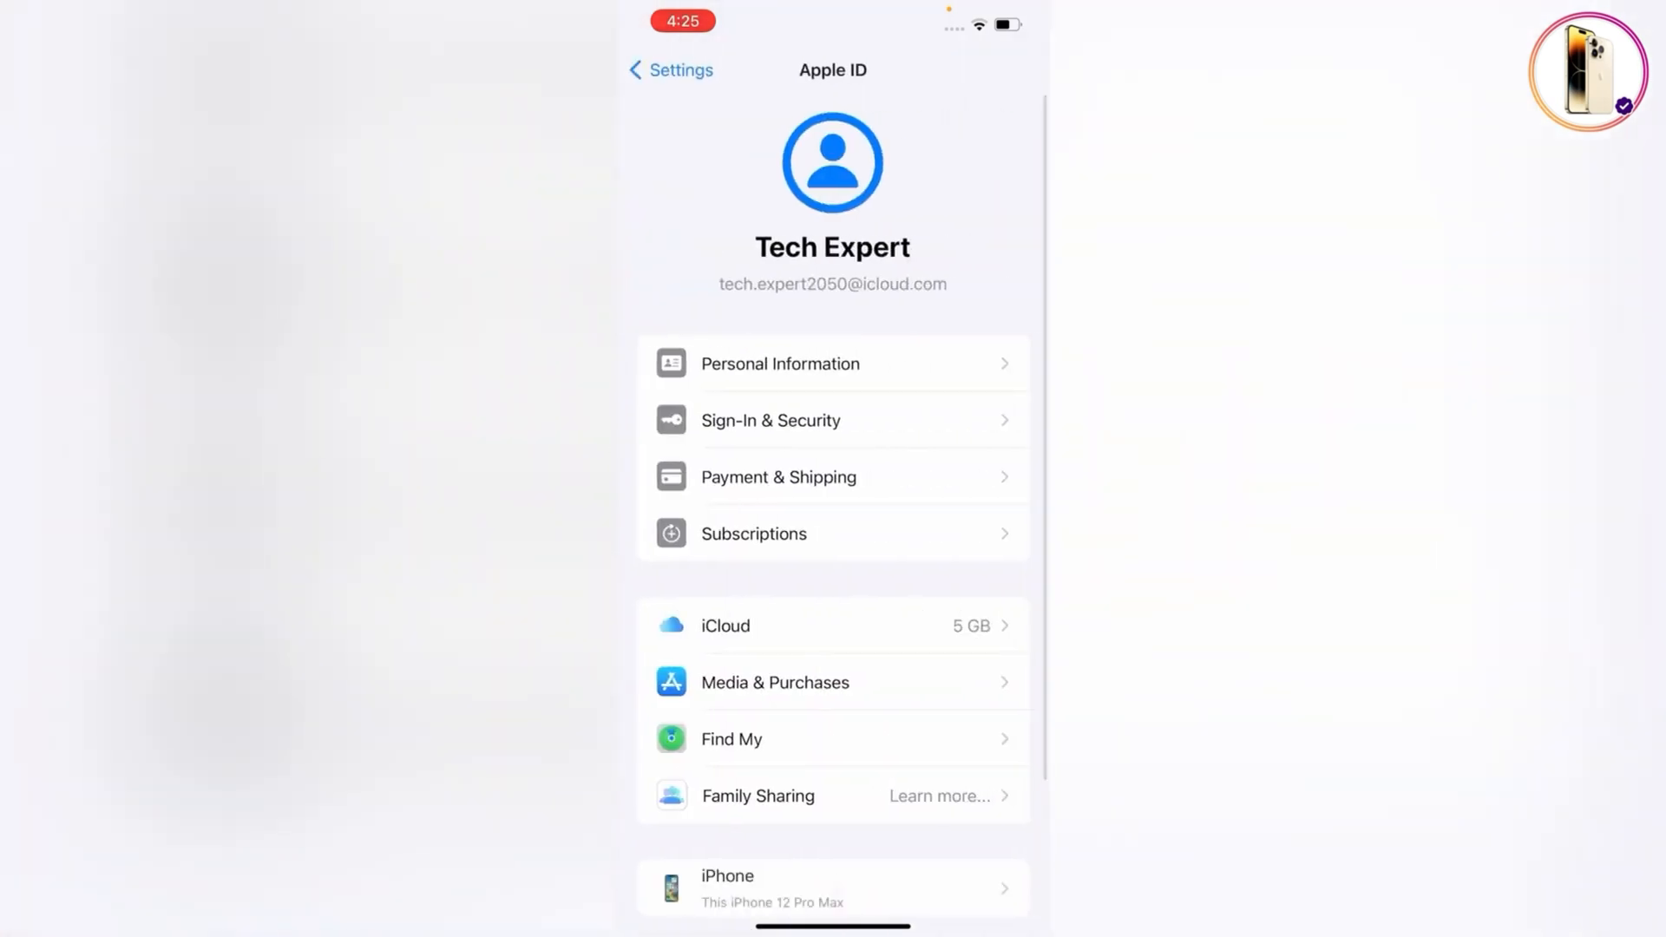